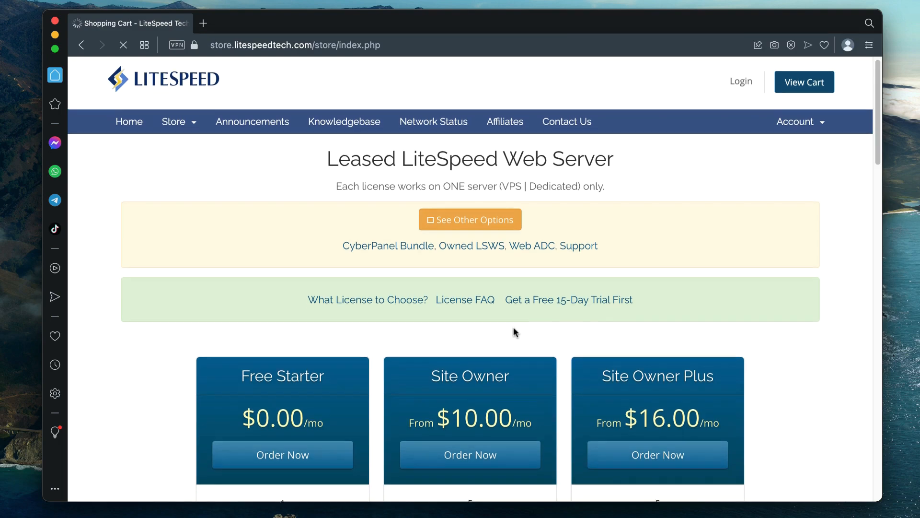
Step: Start an order for the Site Owner web server license in the LiteSpeed Store
{"action": "scroll", "scroll_direction": "down", "scroll_amount": 3}
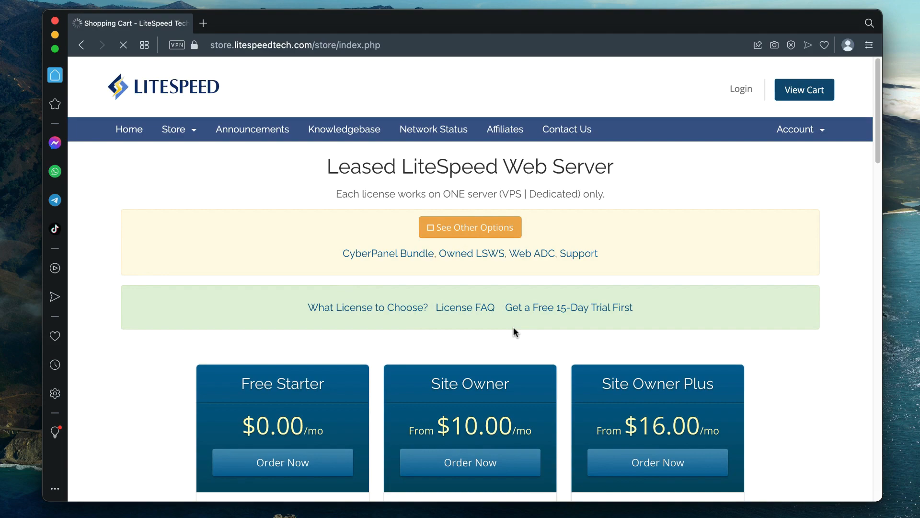
{"action": "scroll", "scroll_direction": "down", "scroll_amount": 3}
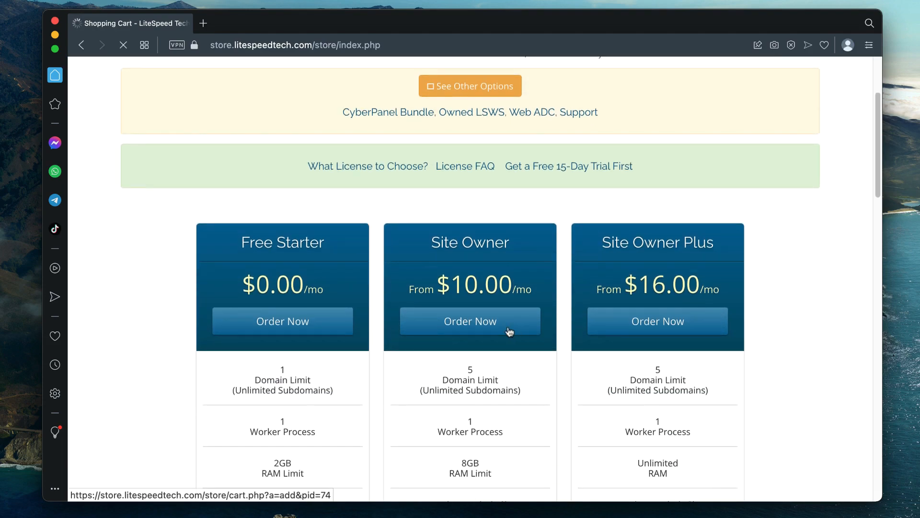
{"action": "left_click", "coordinate": [469, 321]}
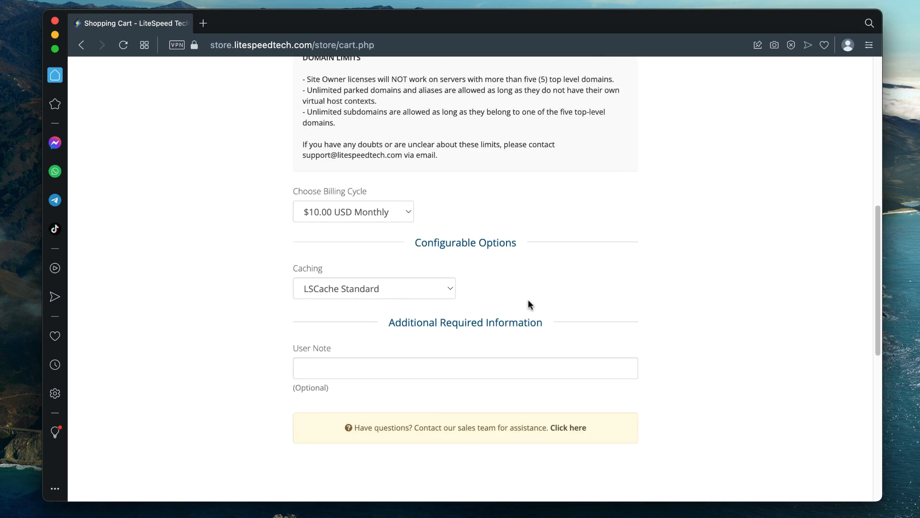
Step: Keep $10.00 USD Monthly billing and LSCache Standard as the caching option
{"action": "scroll", "scroll_direction": "down", "scroll_amount": 3}
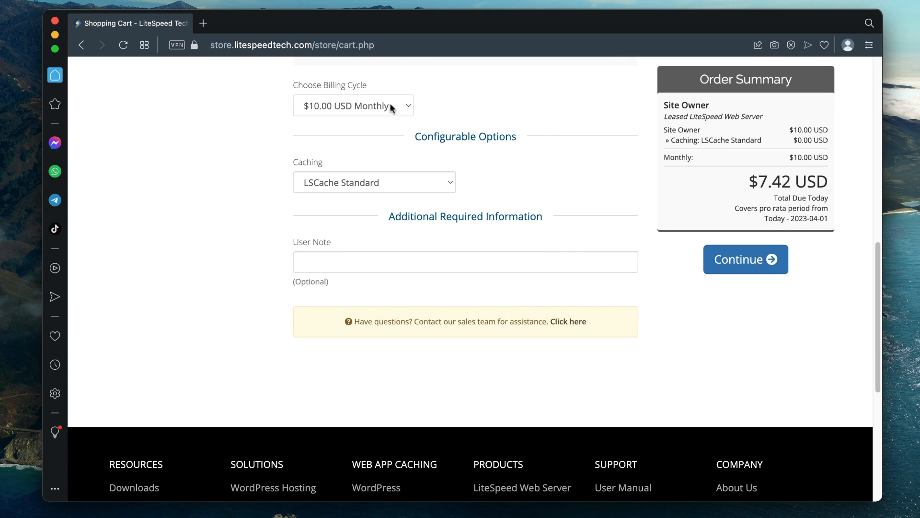
{"action": "left_click", "coordinate": [352, 105]}
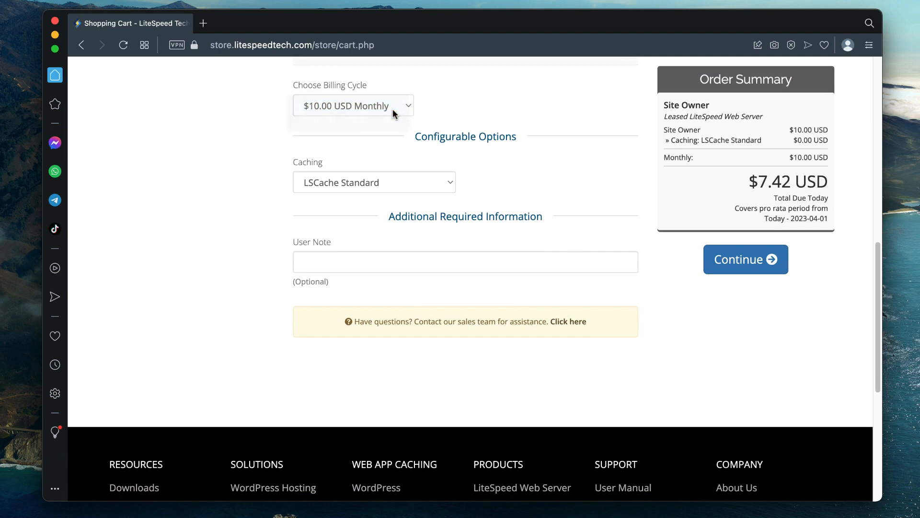
{"action": "left_click", "coordinate": [374, 182]}
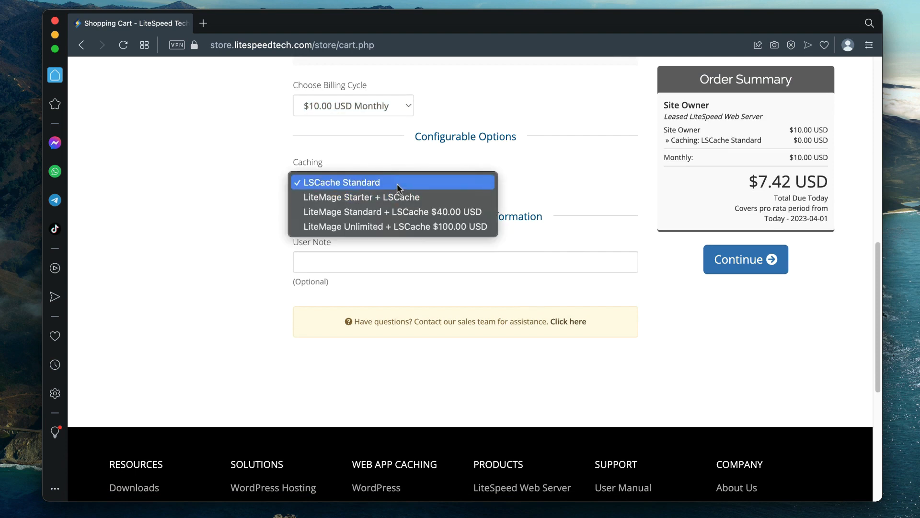
{"action": "left_click", "coordinate": [342, 182]}
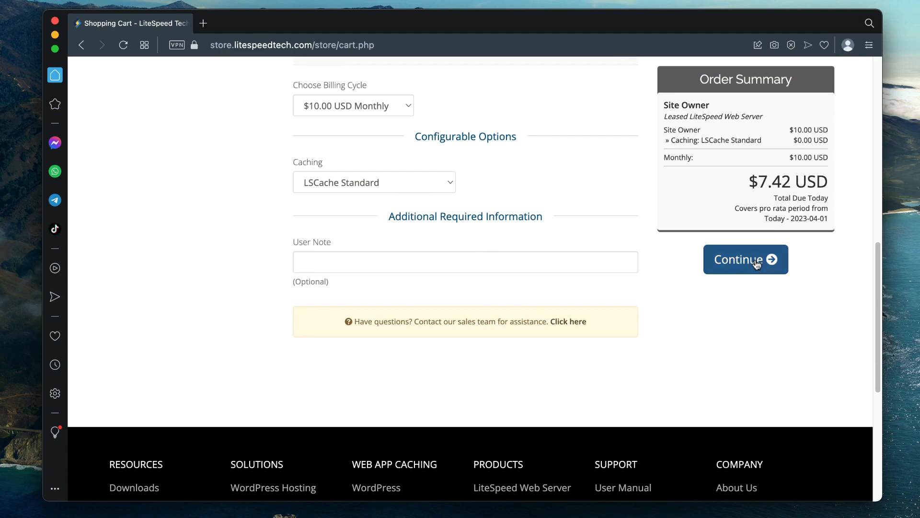
Step: Continue to checkout, complete the Site Owner order and view the invoice payment confirmation email
{"action": "left_click", "coordinate": [746, 259]}
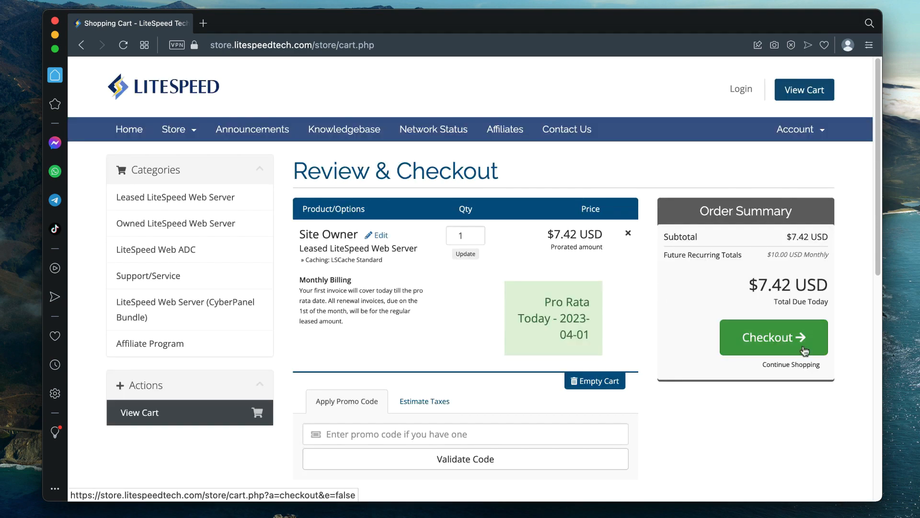
{"action": "left_click", "coordinate": [773, 336]}
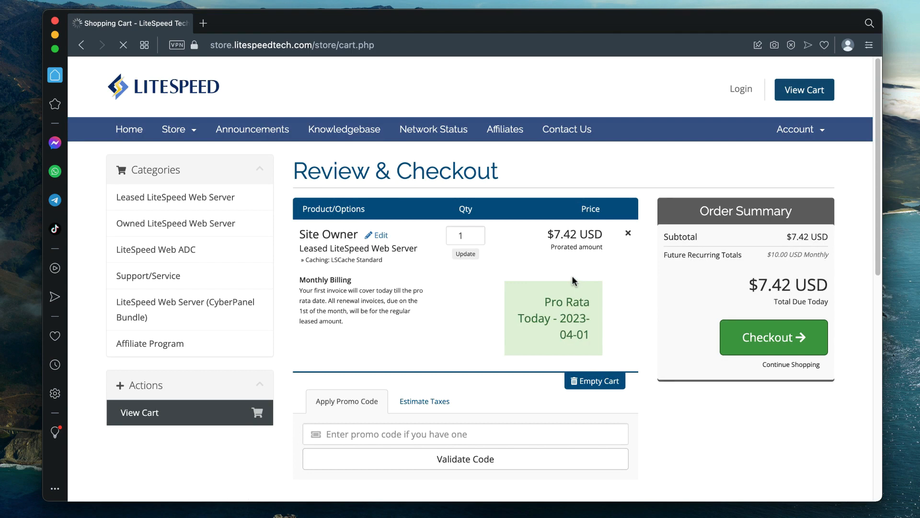
{"action": "left_click", "coordinate": [773, 336]}
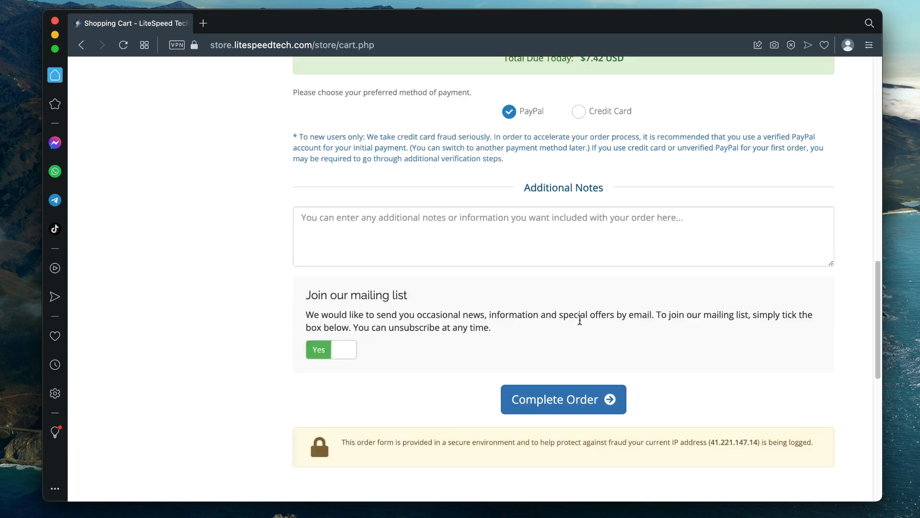
{"action": "left_click", "coordinate": [563, 398]}
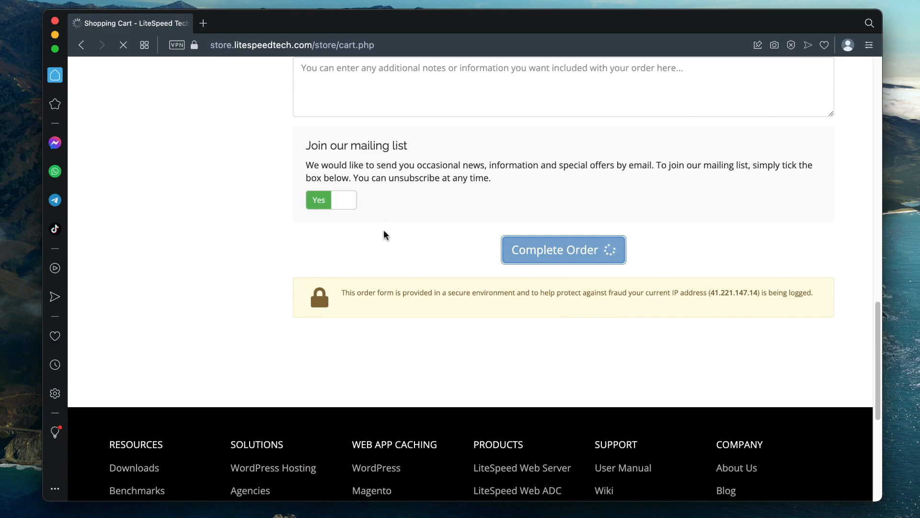
{"action": "left_click", "coordinate": [562, 249]}
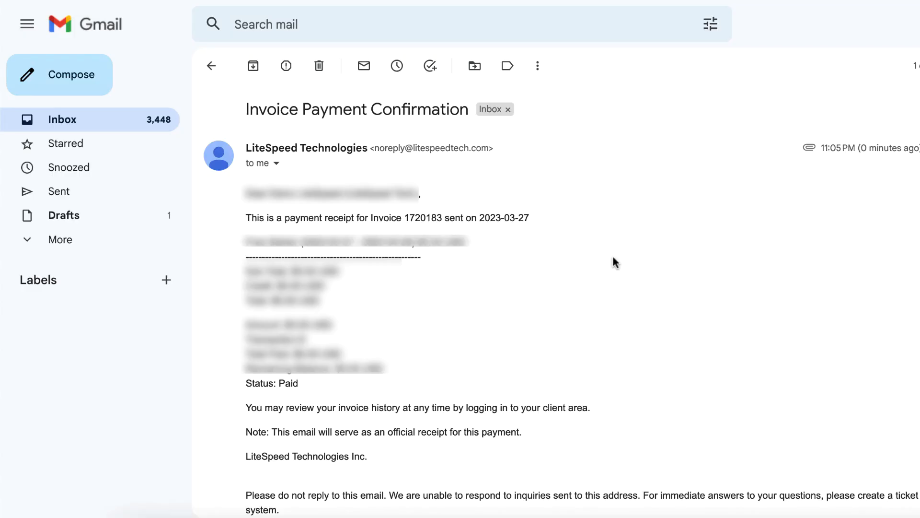
Step: Copy the Serial No. from License Info on the Manage Product page
{"action": "scroll", "scroll_direction": "down", "scroll_amount": 3}
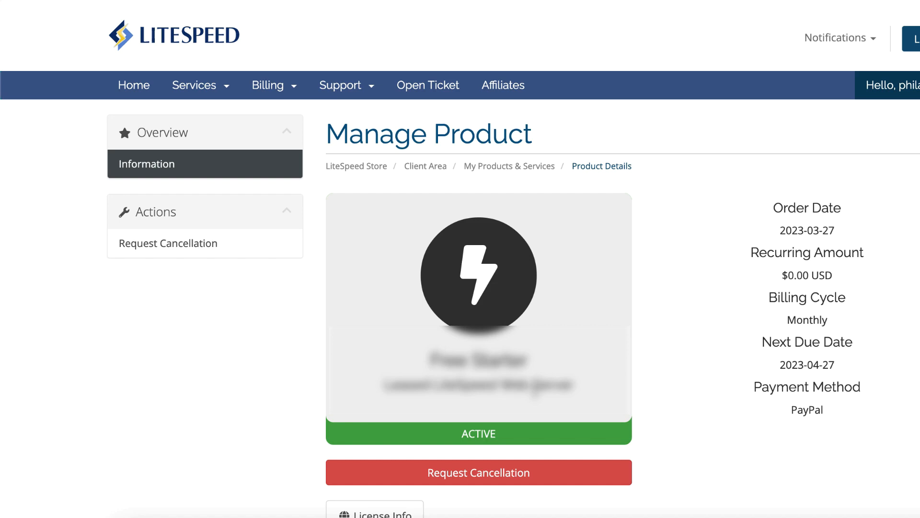
{"action": "scroll", "scroll_direction": "down", "scroll_amount": 3}
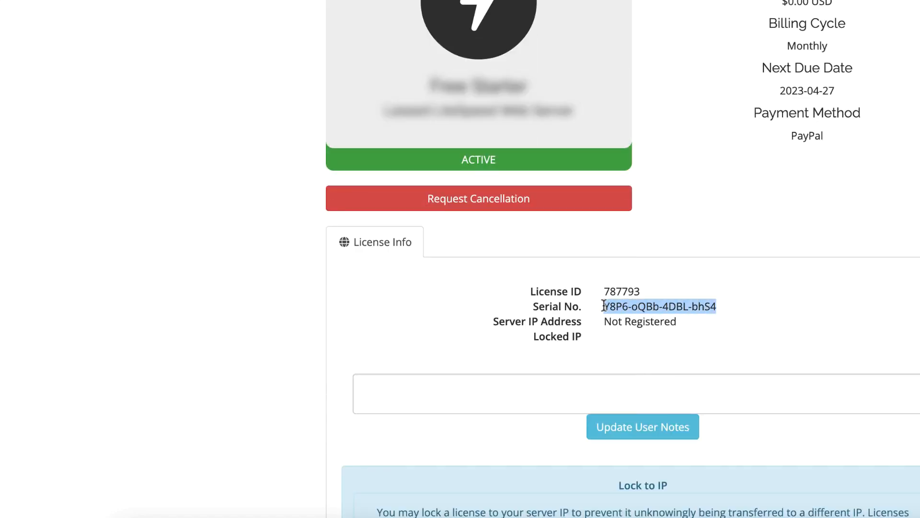
{"action": "right_click", "coordinate": [657, 306]}
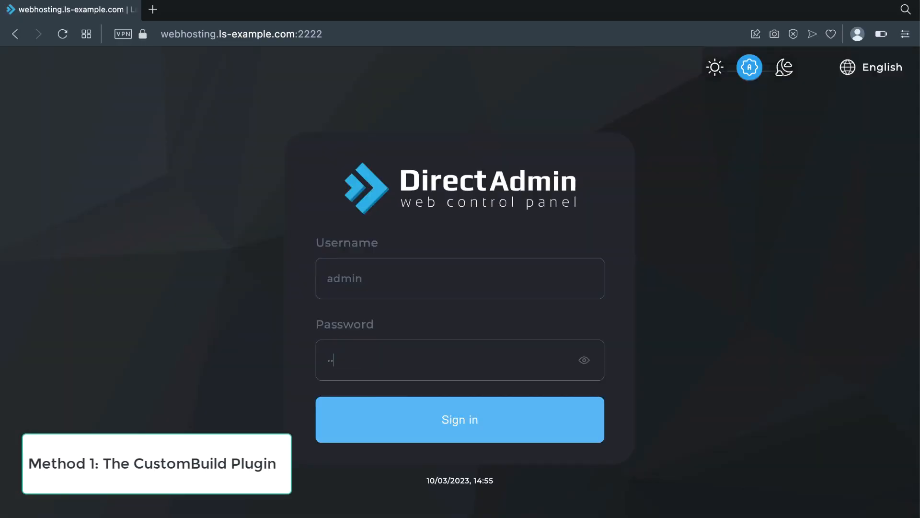
Step: Sign in to DirectAdmin as admin and go to CustomBuild under Extra Features
{"action": "type", "text": "password"}
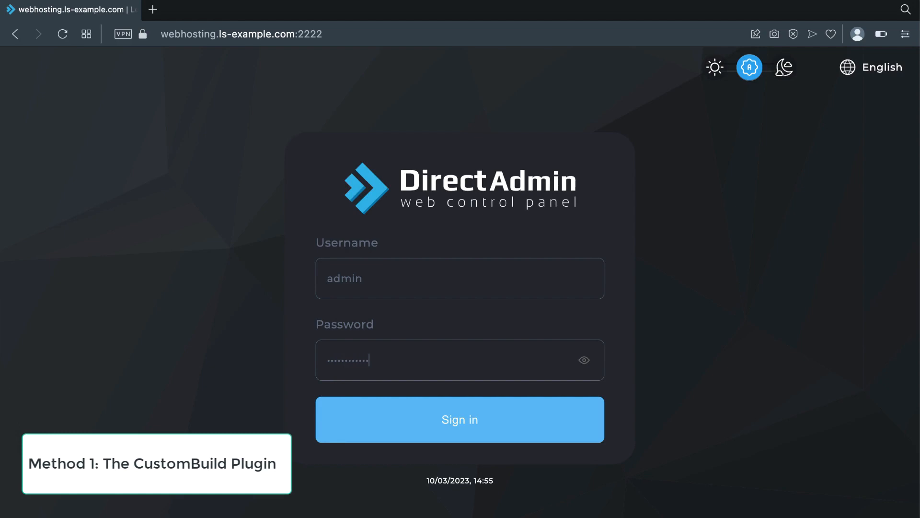
{"action": "left_click", "coordinate": [459, 419]}
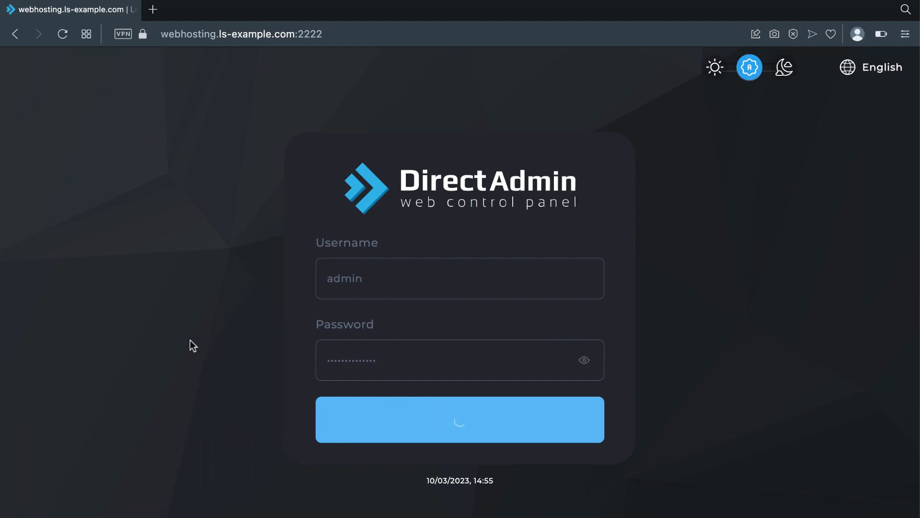
{"action": "left_click", "coordinate": [459, 419]}
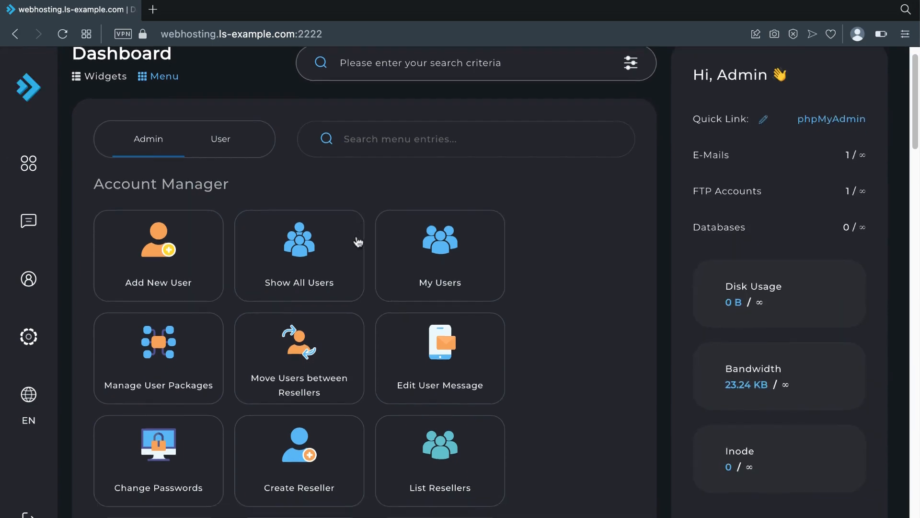
{"action": "scroll", "scroll_direction": "down", "scroll_amount": 3}
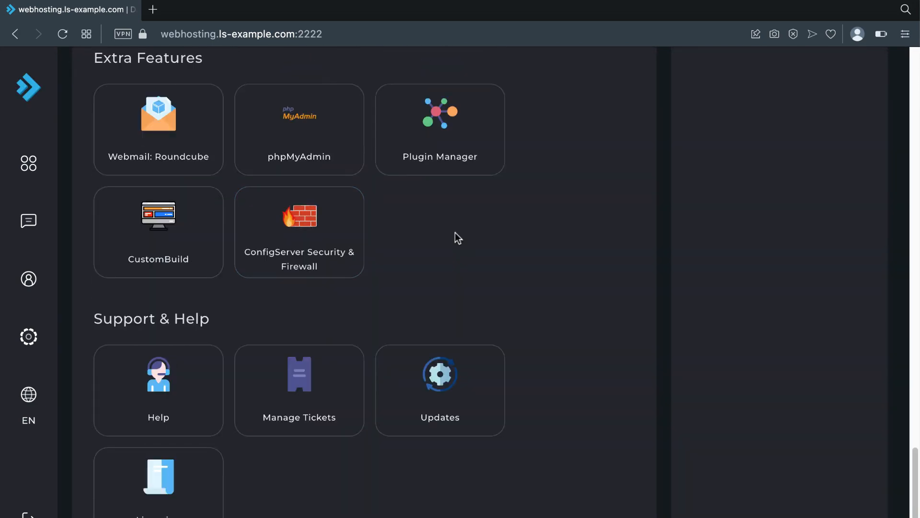
{"action": "left_click", "coordinate": [158, 231]}
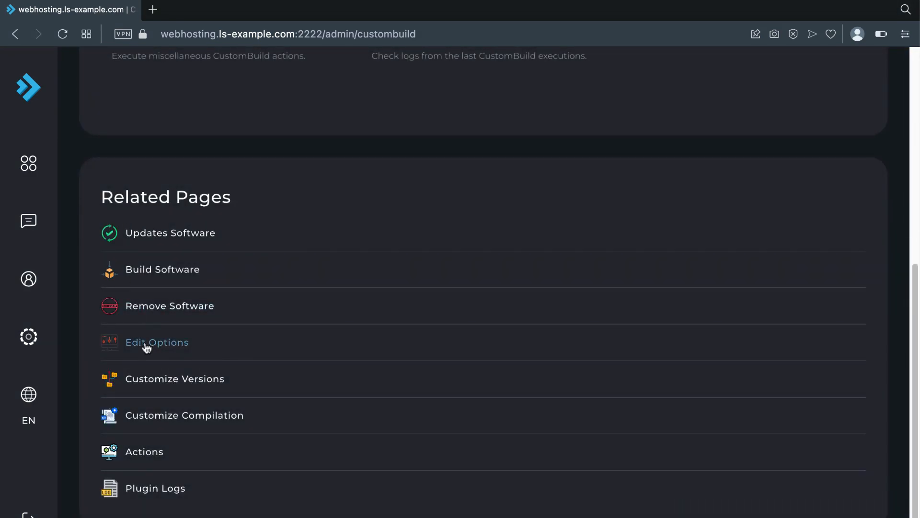
Step: Edit the CustomBuild options and set php2_mode to lsphp
{"action": "left_click", "coordinate": [156, 343]}
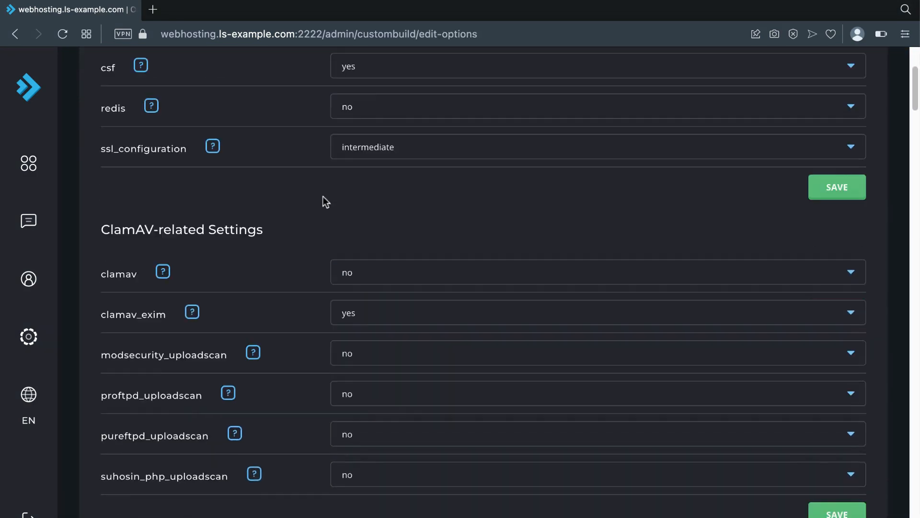
{"action": "scroll", "scroll_direction": "up", "scroll_amount": 3}
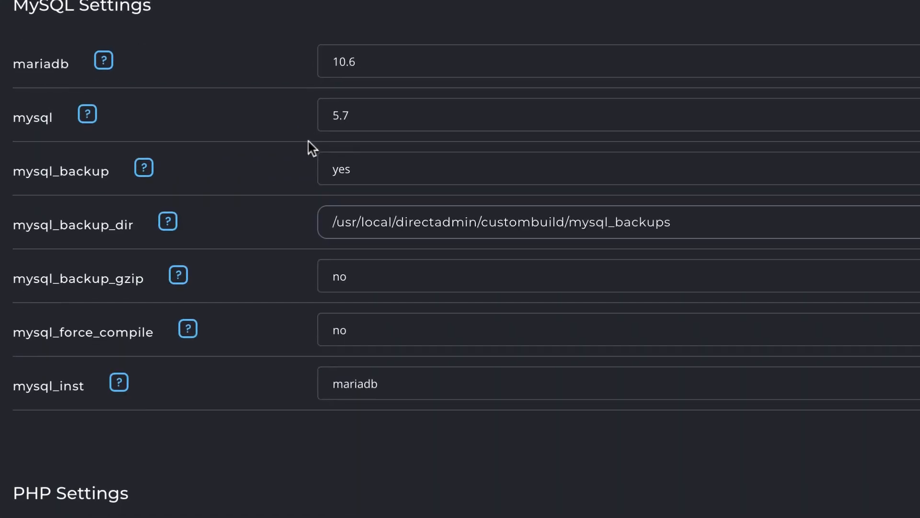
{"action": "scroll", "scroll_direction": "down", "scroll_amount": 3}
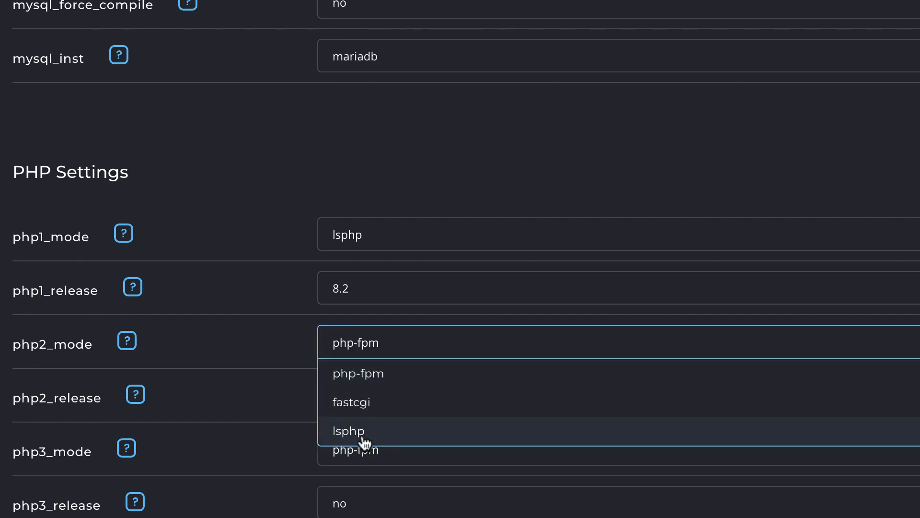
{"action": "left_click", "coordinate": [348, 431]}
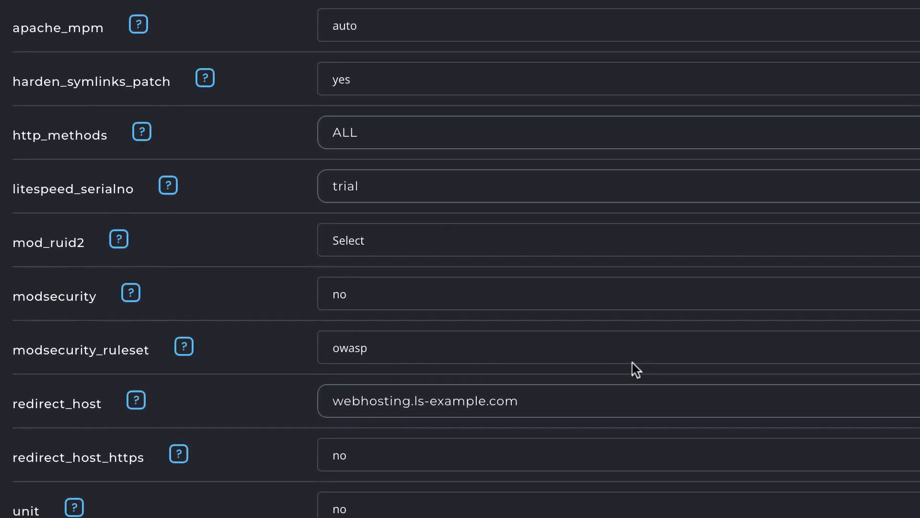
{"action": "double_click", "coordinate": [344, 186]}
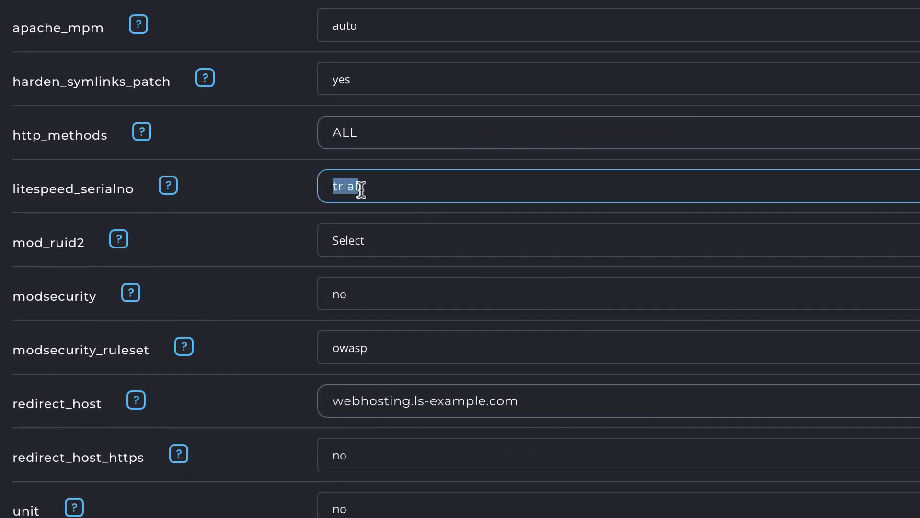
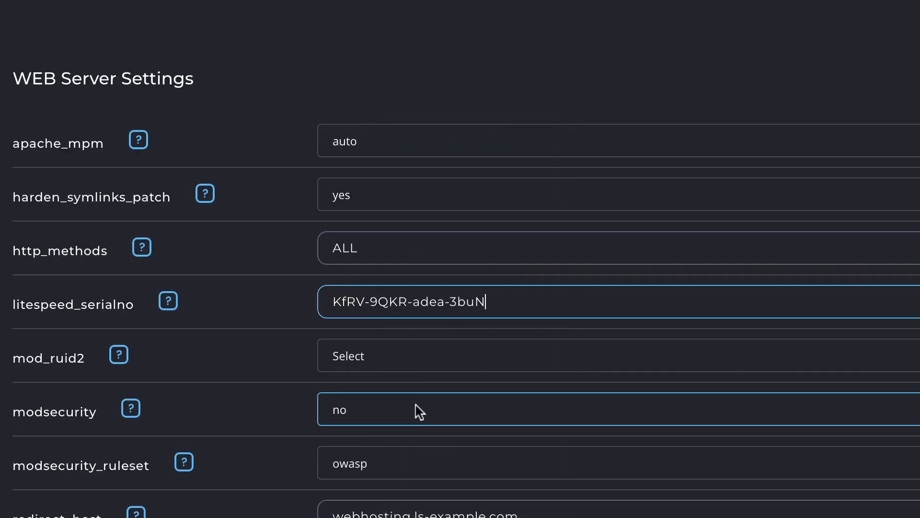
{"action": "scroll", "scroll_direction": "down", "scroll_amount": 3}
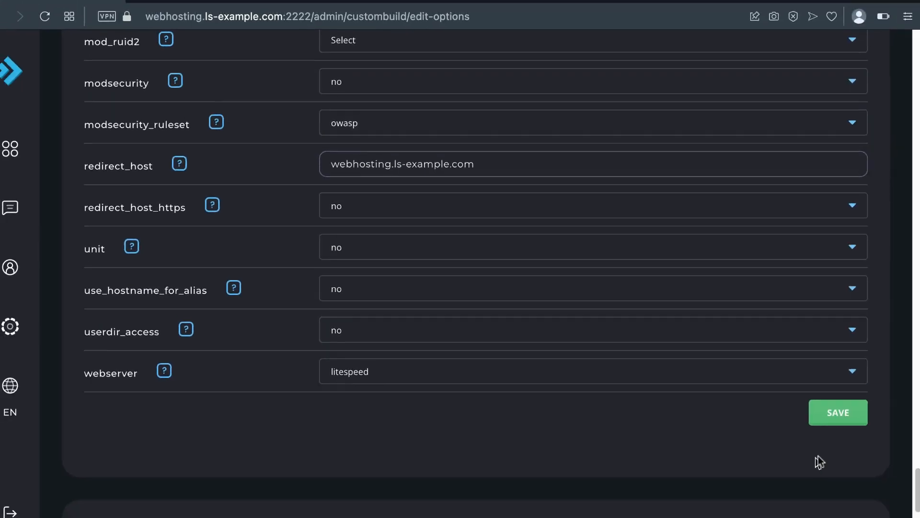
{"action": "left_click", "coordinate": [838, 412]}
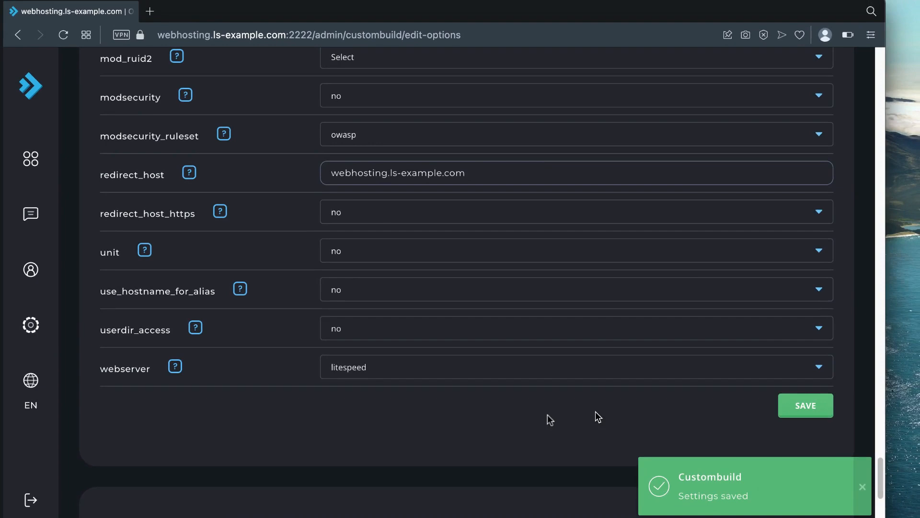
Step: Start a build of litespeed from the Build Software list
{"action": "scroll", "scroll_direction": "down", "scroll_amount": 3}
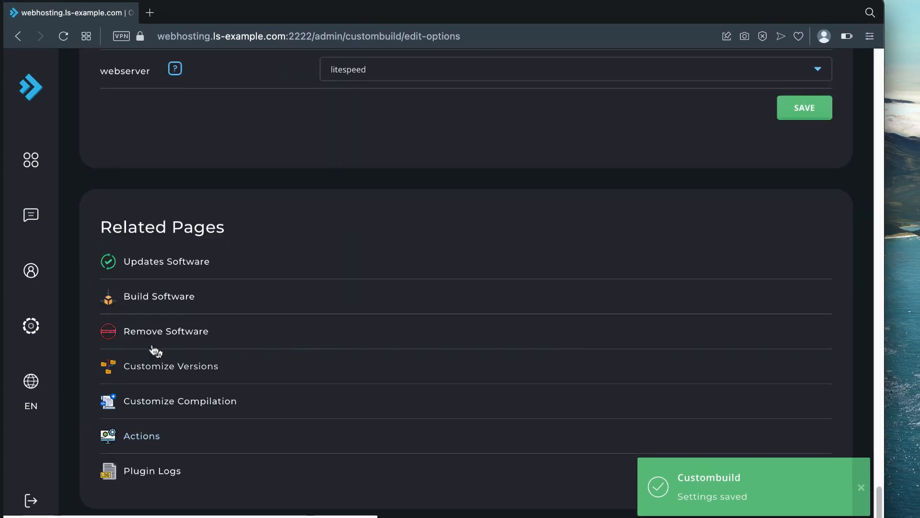
{"action": "left_click", "coordinate": [158, 297]}
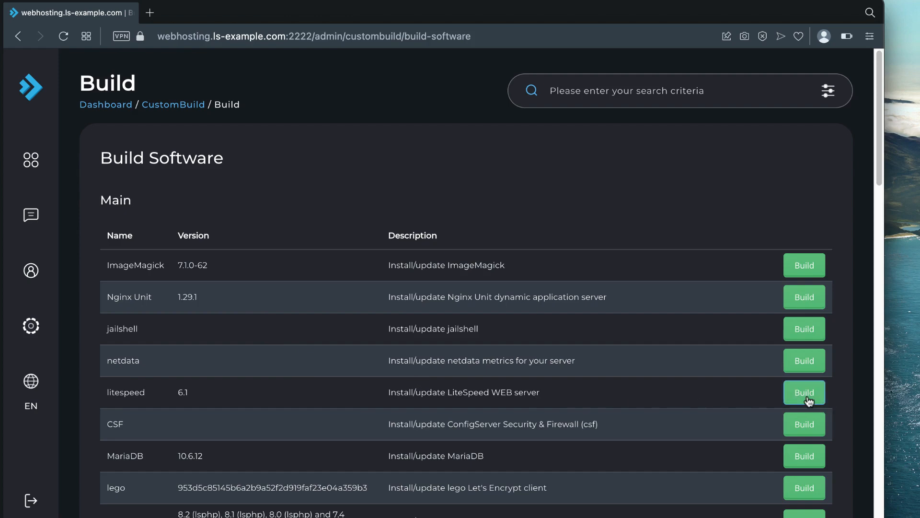
{"action": "left_click", "coordinate": [804, 392]}
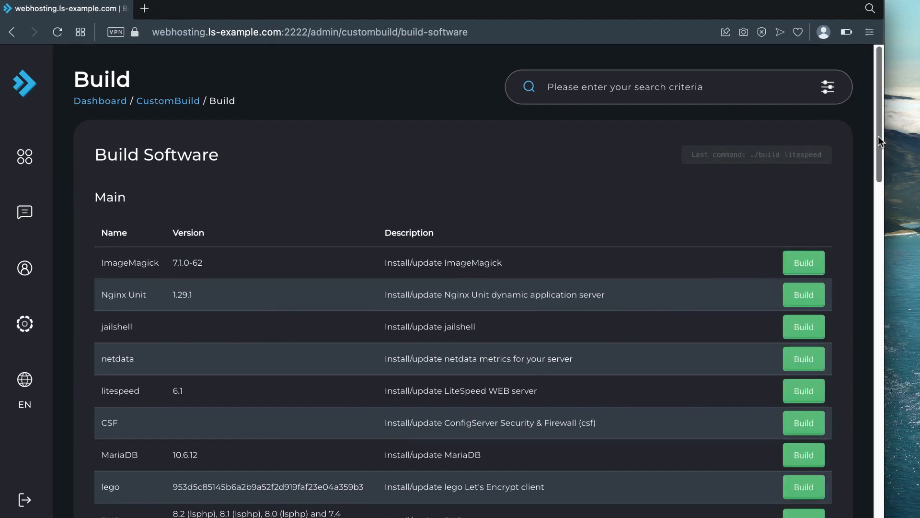
{"action": "scroll", "scroll_direction": "down", "scroll_amount": 3}
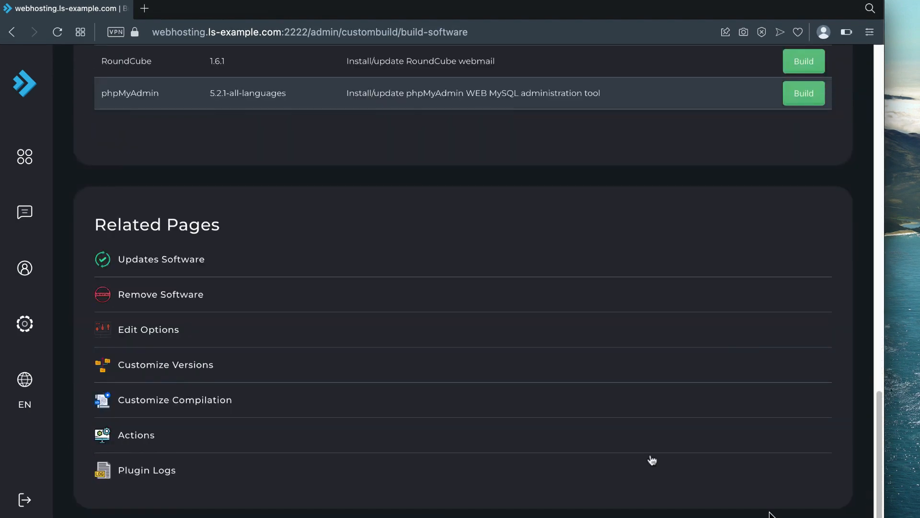
Step: Review the newest custombuild plugin log to its end, confirming LiteSpeed 6.1 installed with license
{"action": "left_click", "coordinate": [148, 470]}
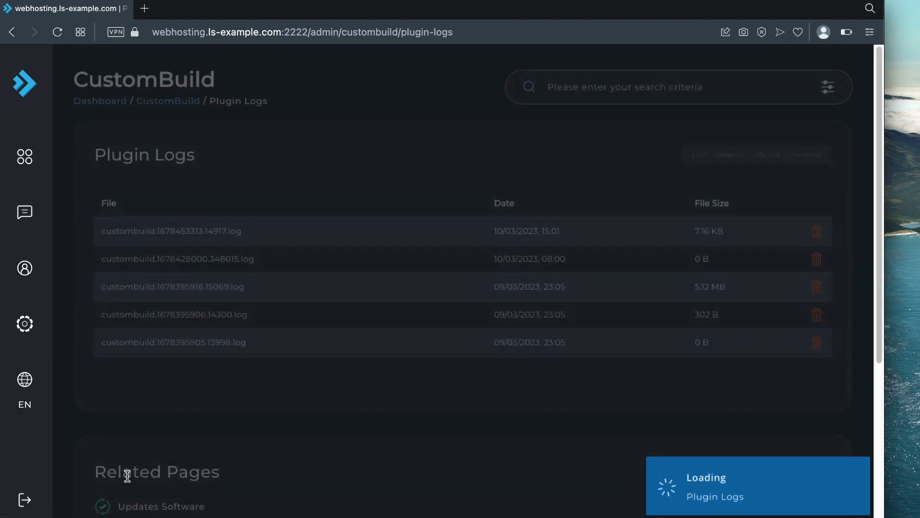
{"action": "left_click", "coordinate": [171, 230]}
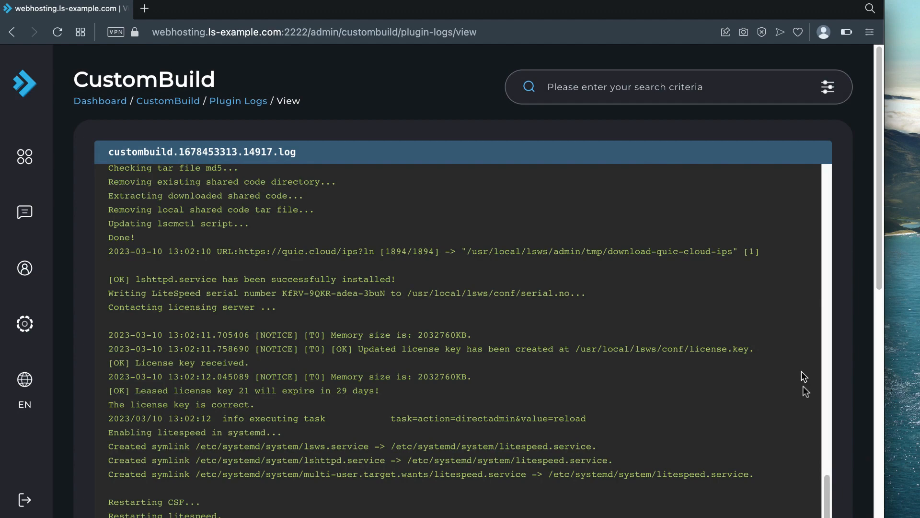
{"action": "scroll", "scroll_direction": "down", "scroll_amount": 3}
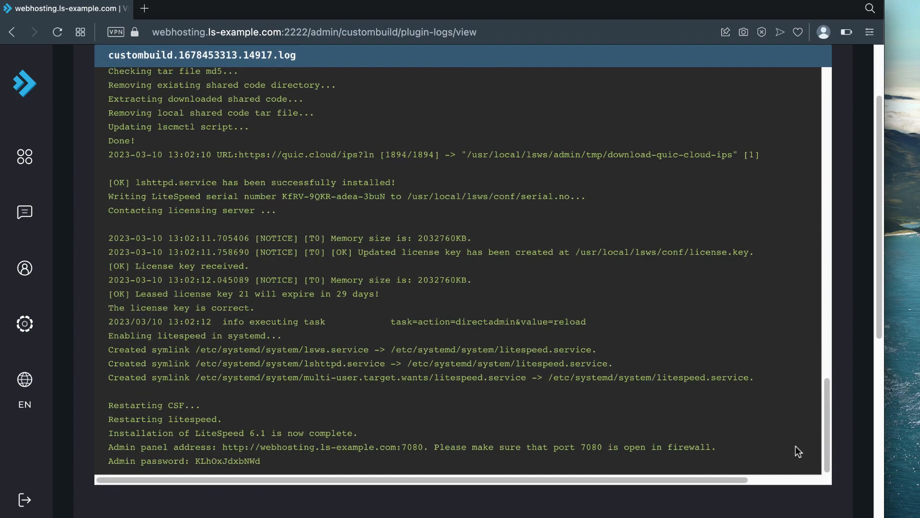
{"action": "scroll", "scroll_direction": "down", "scroll_amount": 3}
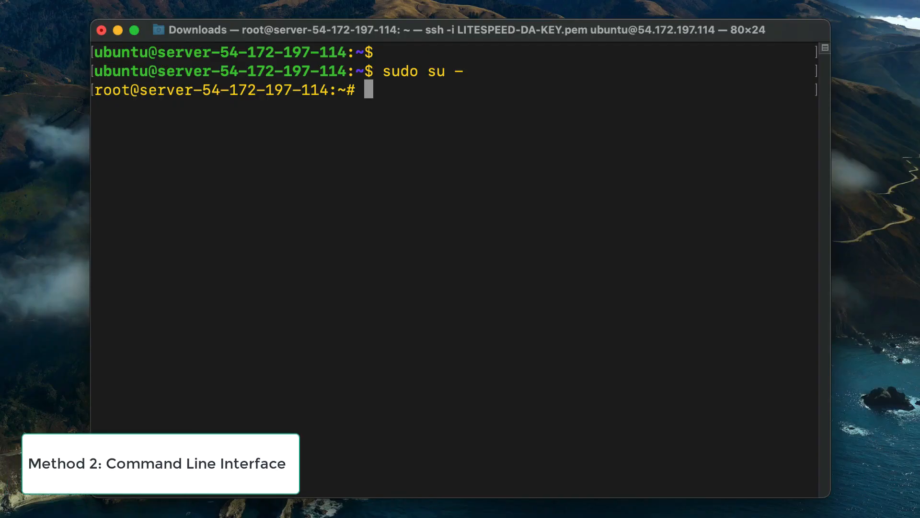
{"action": "type", "text": "bash"}
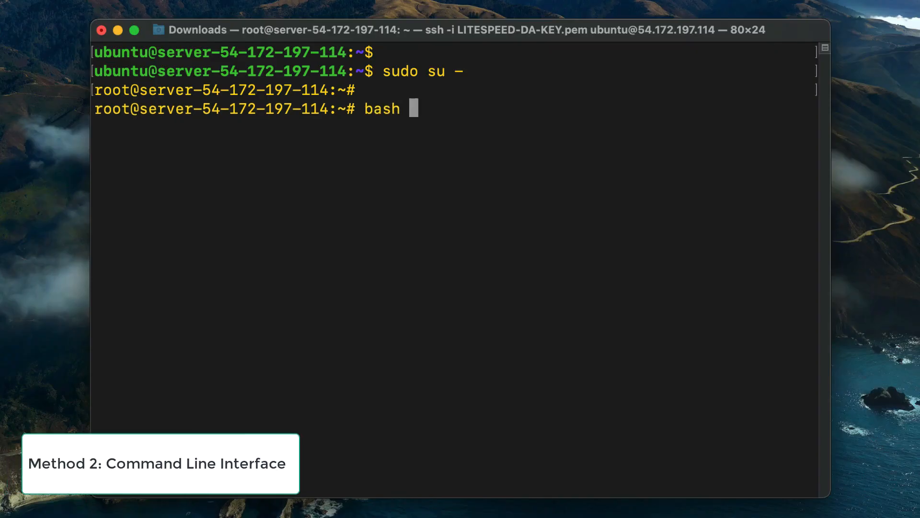
{"action": "type", "text": "<("}
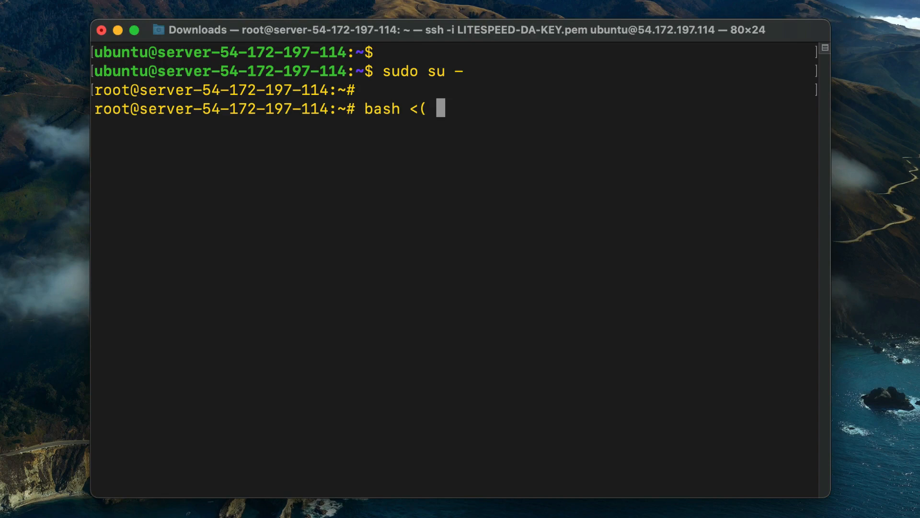
{"action": "type", "text": "curl https://get"}
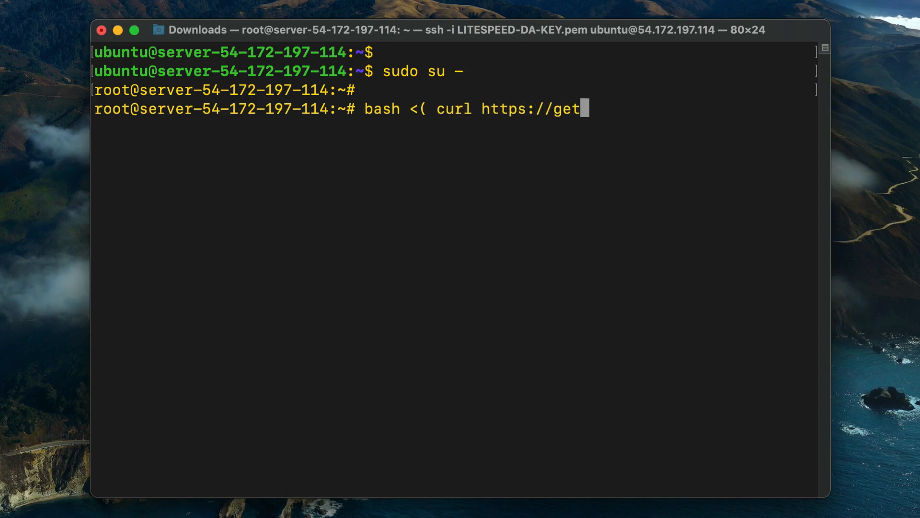
{"action": "type", "text": ".litespeed."}
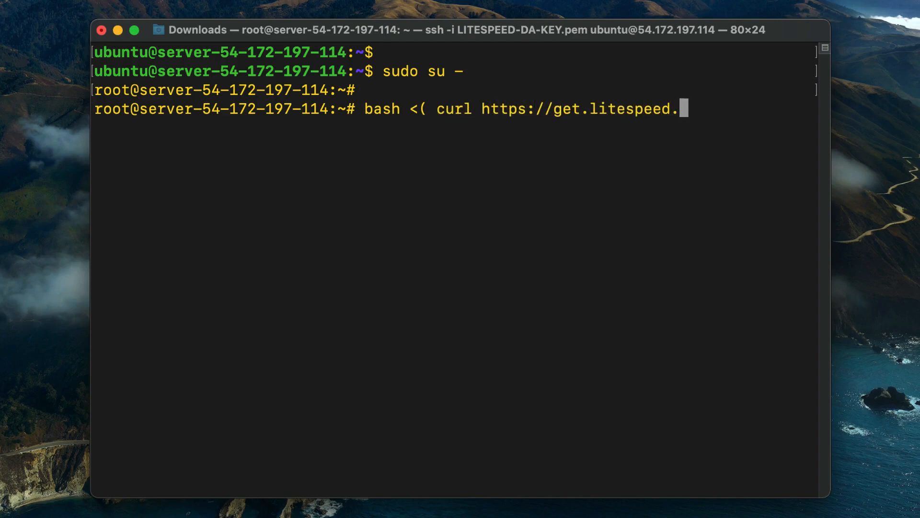
{"action": "type", "text": "sh ) TRIAL"}
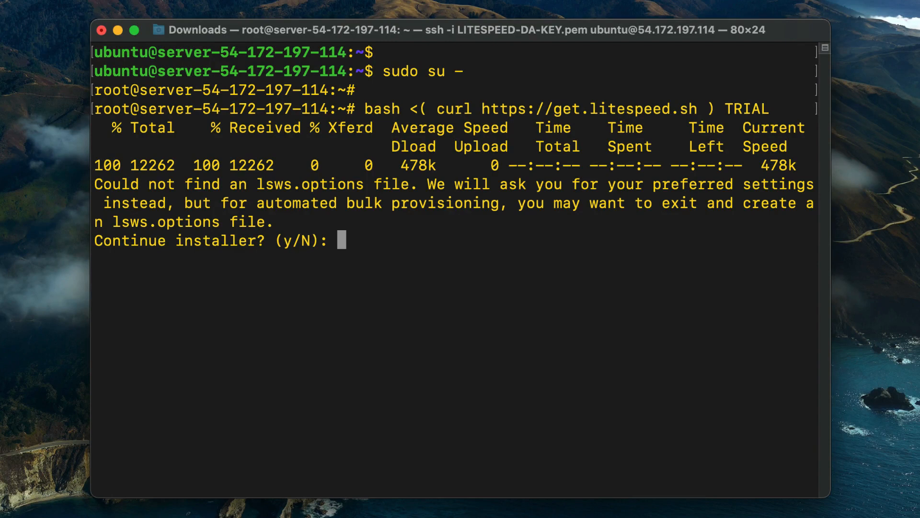
{"action": "type", "text": "Y"}
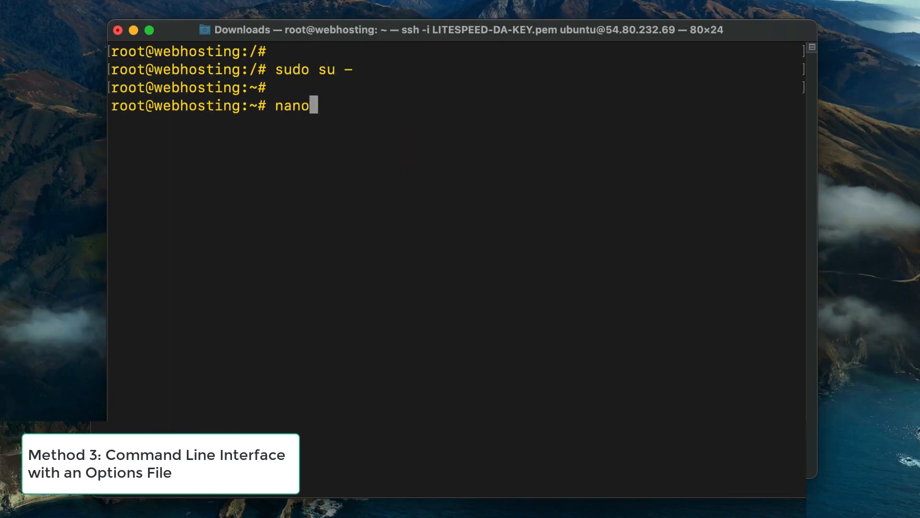
Step: Create lsws.options in nano and paste in the copied options
{"action": "type", "text": "lsws.options"}
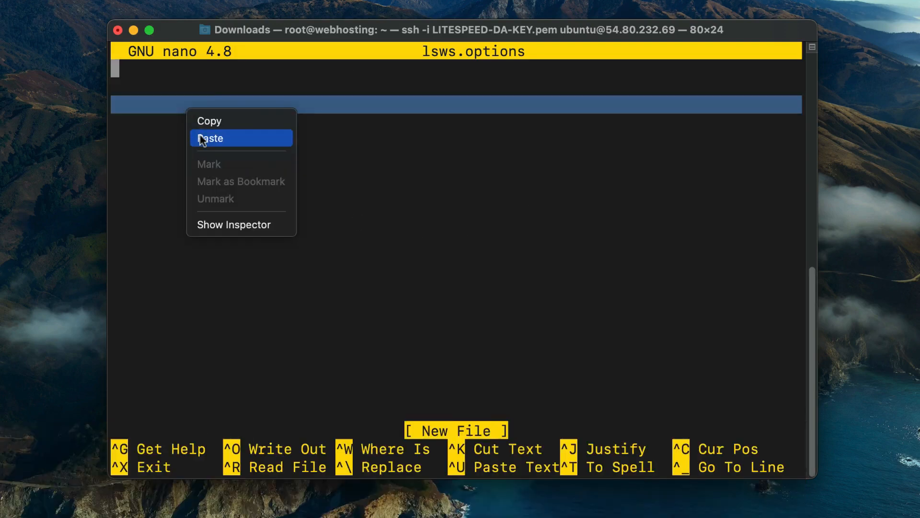
{"action": "left_click", "coordinate": [211, 138]}
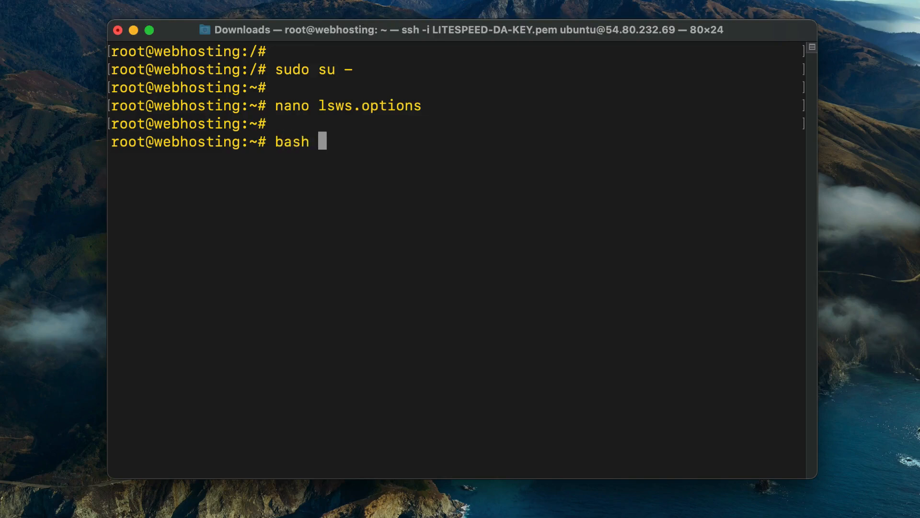
{"action": "type", "text": "<( curl https://get"}
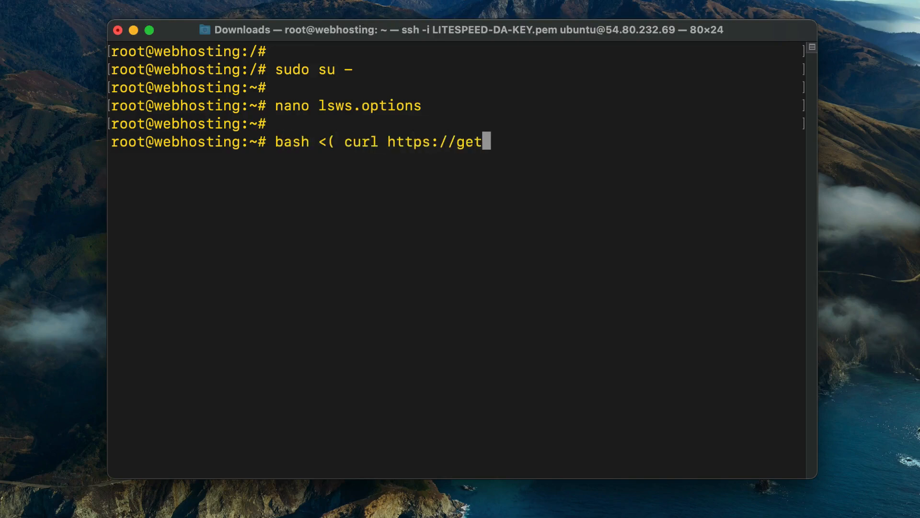
{"action": "type", "text": ".litespeed.sh ) TR"}
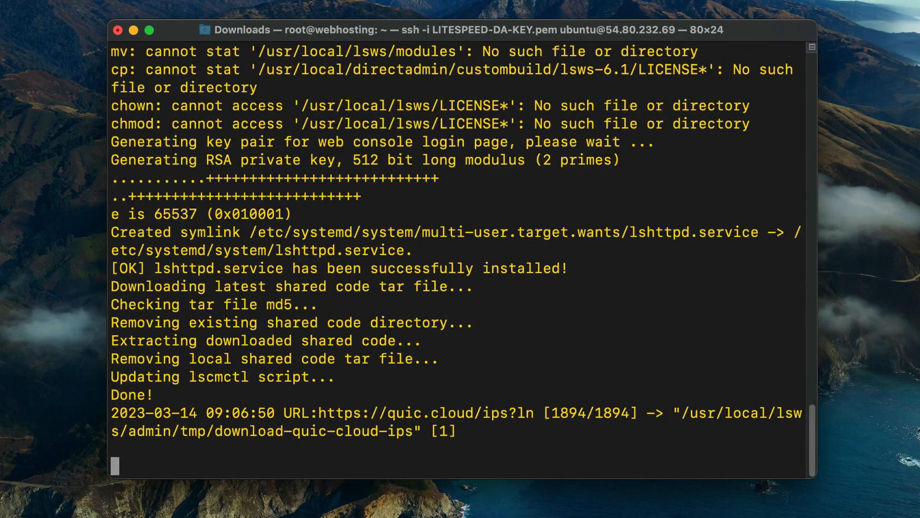
{"action": "scroll", "scroll_direction": "down", "scroll_amount": 3}
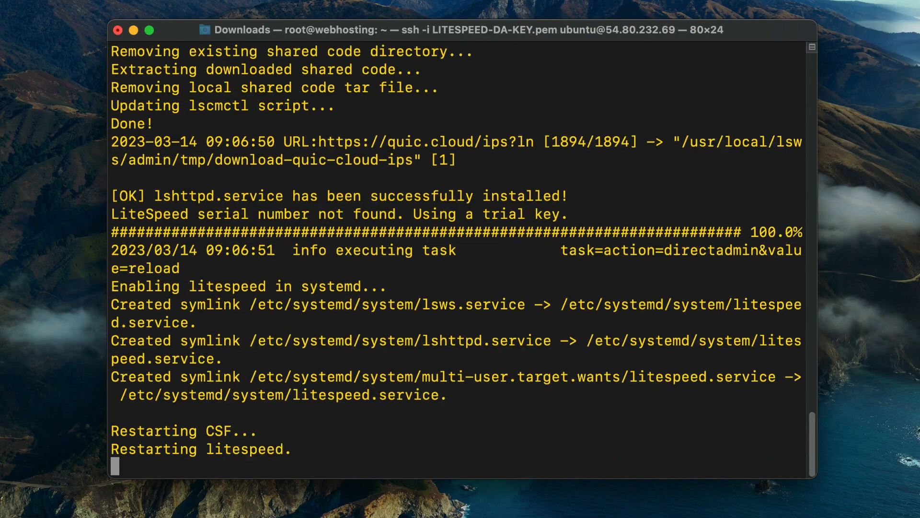
{"action": "scroll", "scroll_direction": "down", "scroll_amount": 3}
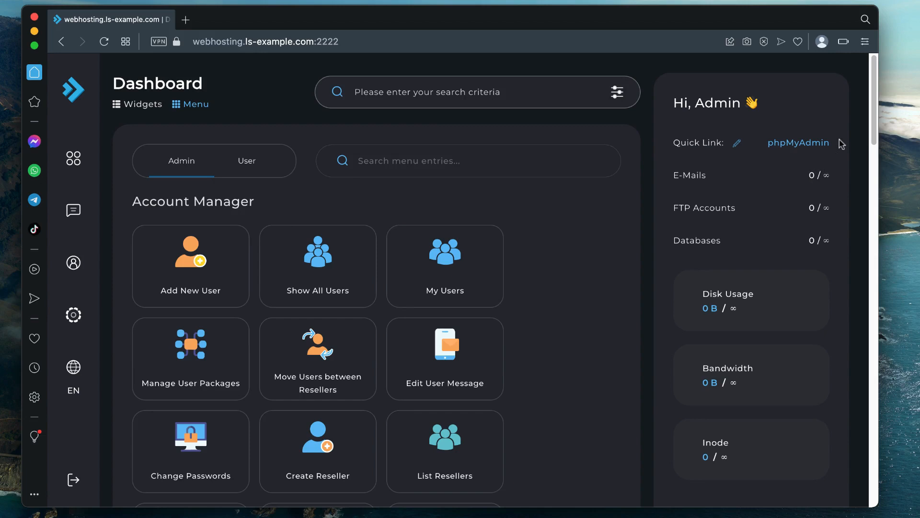
{"action": "mouse_move", "coordinate": [891, 87]}
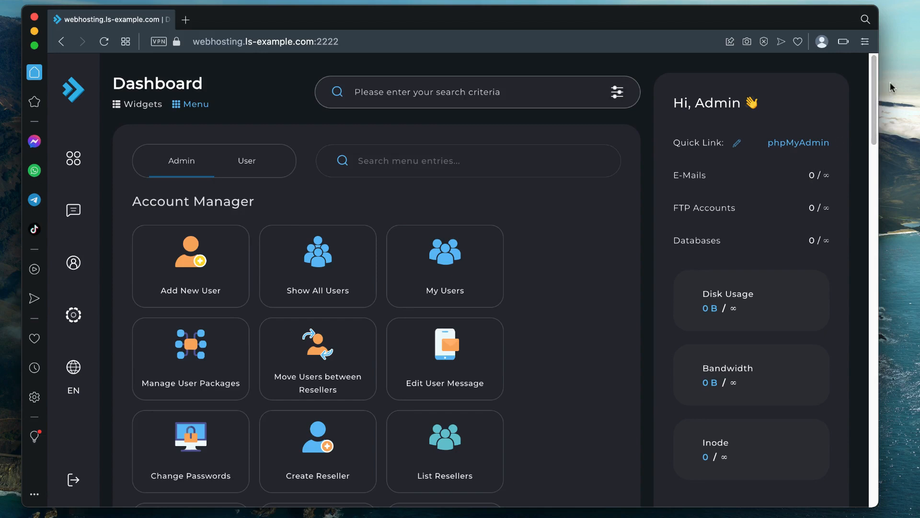
{"action": "mouse_move", "coordinate": [890, 86]}
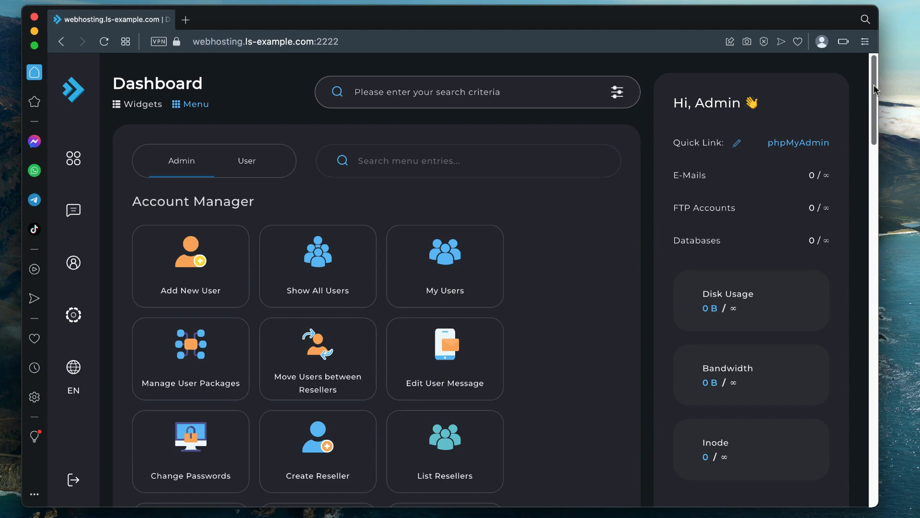
Step: Check litespeed shows Running in Service Monitor, then go to the LiteSpeed control panel plugins download page
{"action": "scroll", "scroll_direction": "down", "scroll_amount": 3}
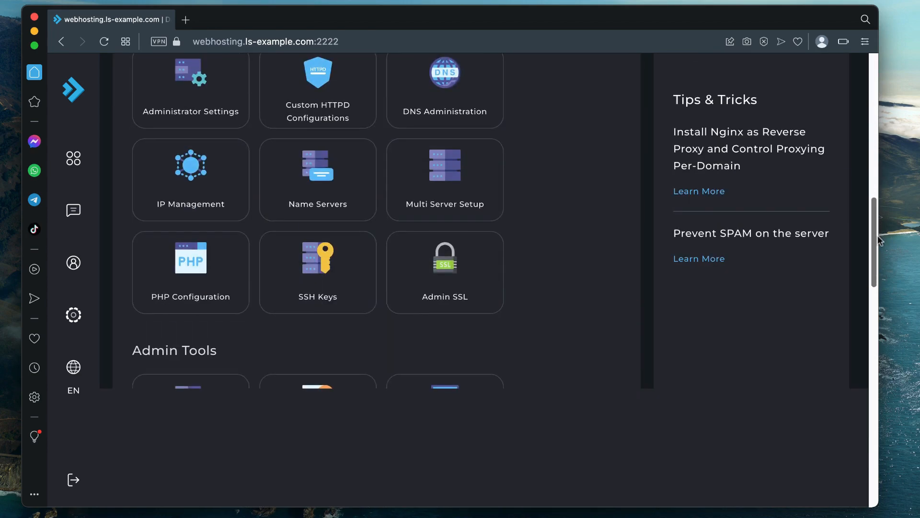
{"action": "scroll", "scroll_direction": "down", "scroll_amount": 3}
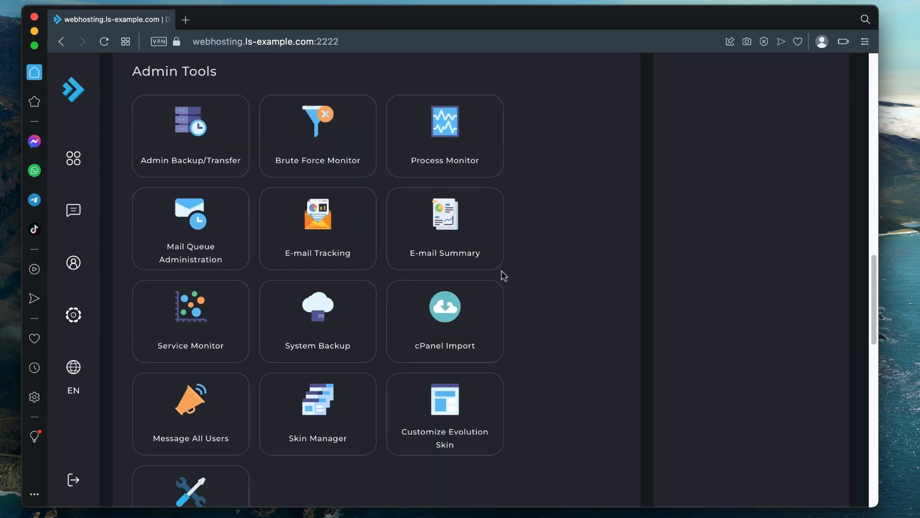
{"action": "left_click", "coordinate": [190, 321]}
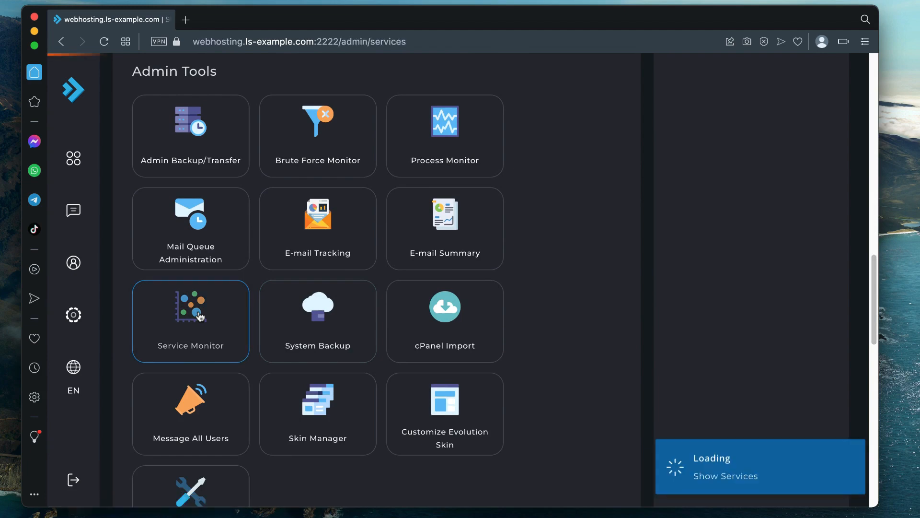
{"action": "left_click", "coordinate": [189, 321]}
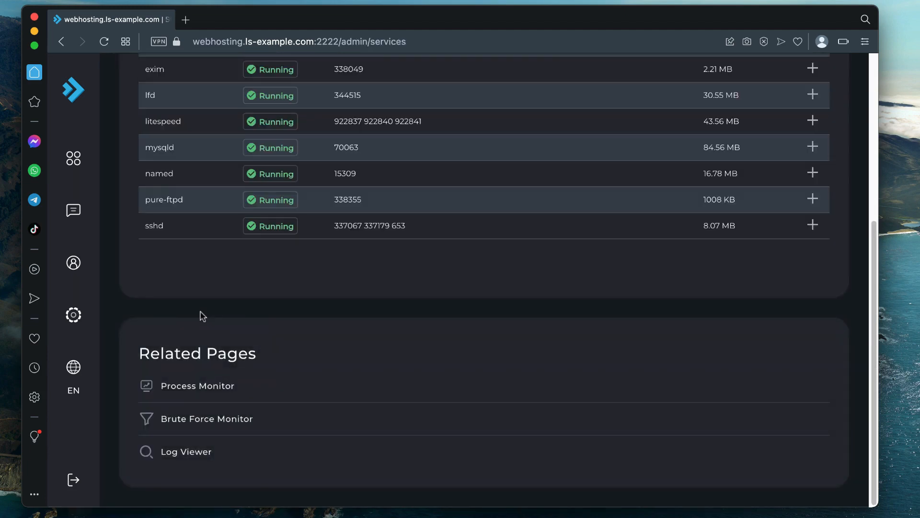
{"action": "scroll", "scroll_direction": "up", "scroll_amount": 3}
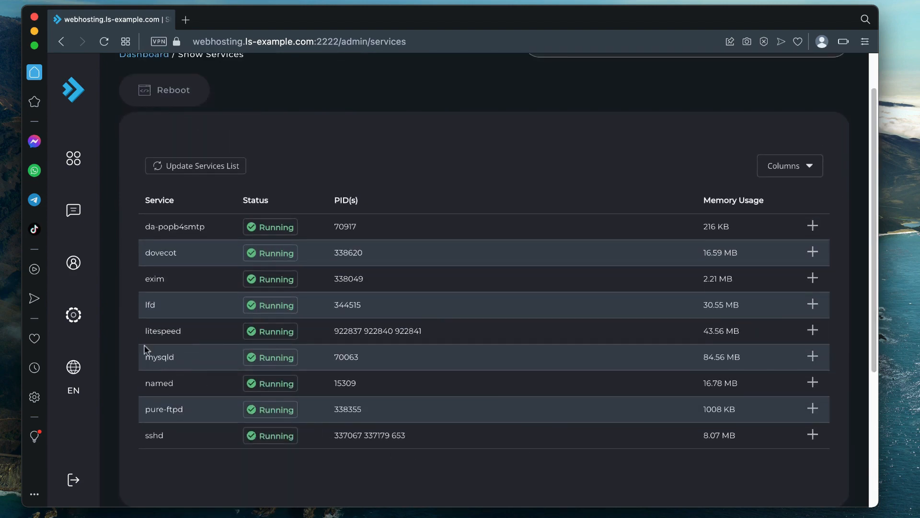
{"action": "type", "text": "https://www.litespeedtech.com/products/litespeed-web-server/control-panel-plugins/download"}
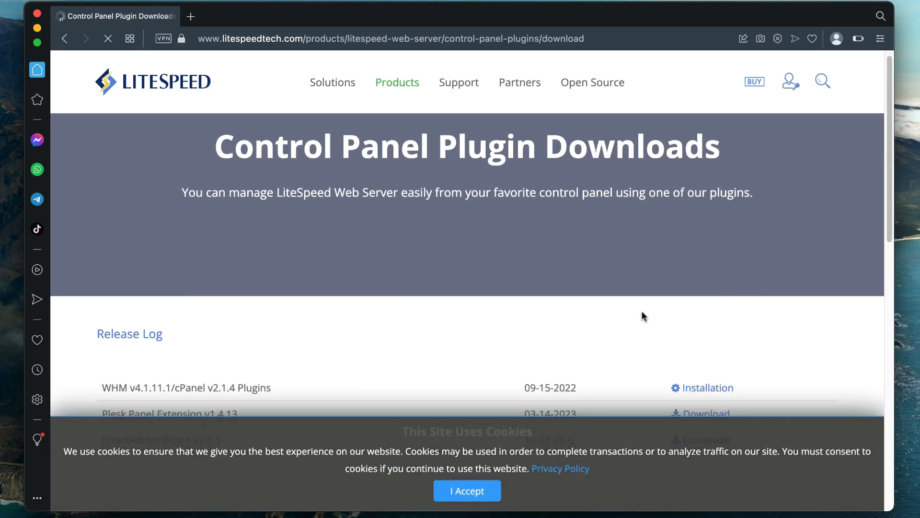
Step: Accept the cookie notice and download the DirectAdmin Plugin v2.2.1 package
{"action": "left_click", "coordinate": [467, 491]}
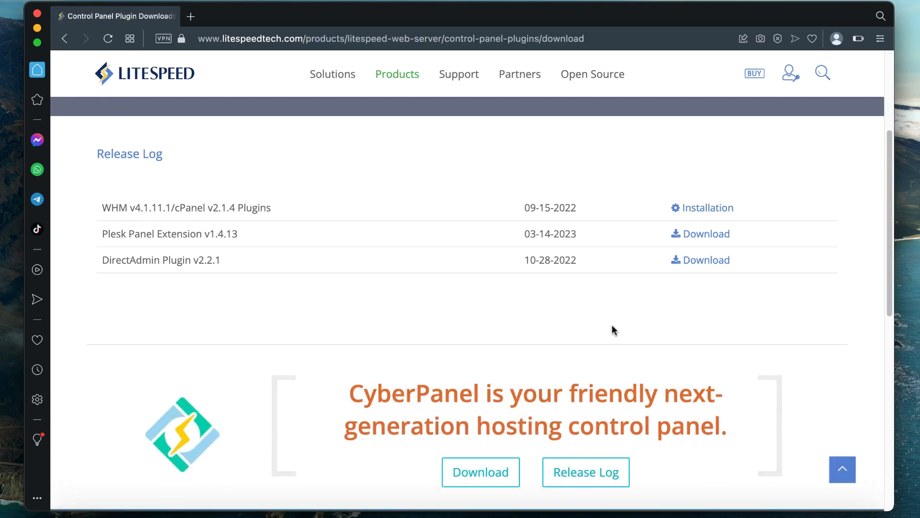
{"action": "left_click", "coordinate": [705, 260]}
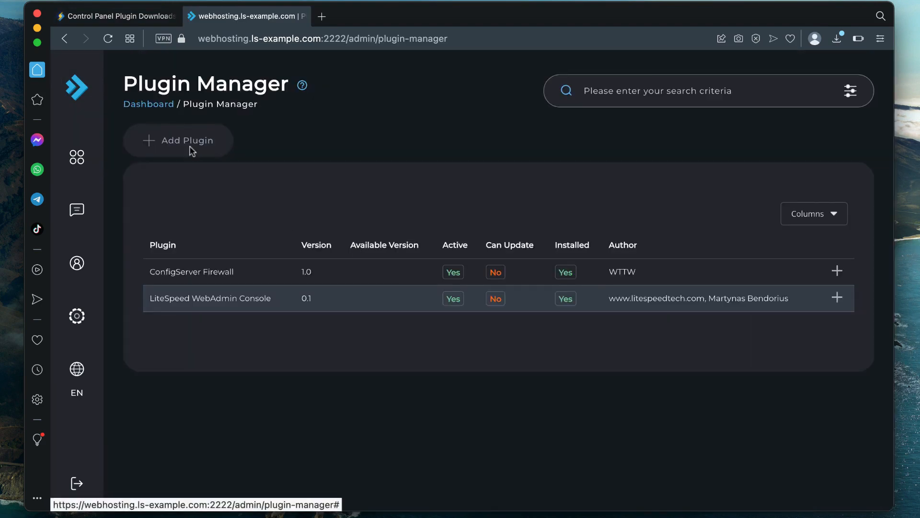
Step: Upload litespeed.tgz as a new plugin with the admin password and install it, then return to the dashboard
{"action": "left_click", "coordinate": [178, 140]}
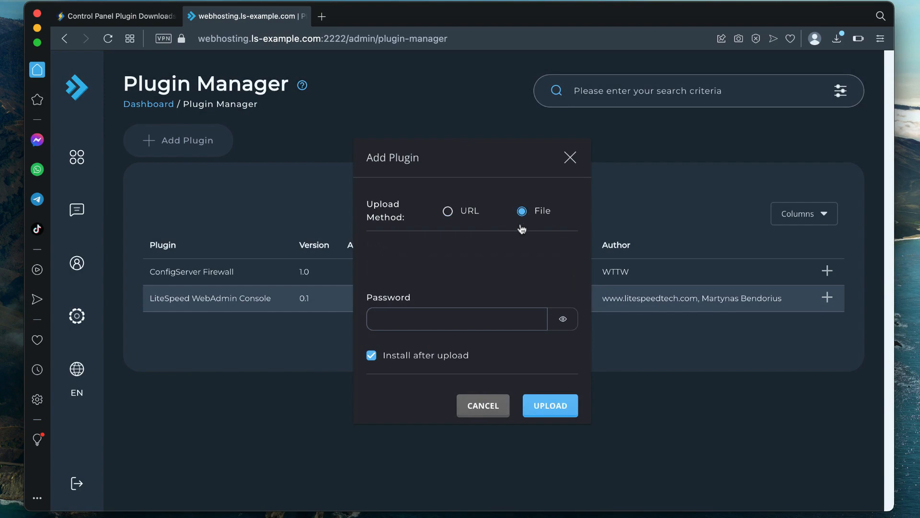
{"action": "left_click", "coordinate": [522, 211]}
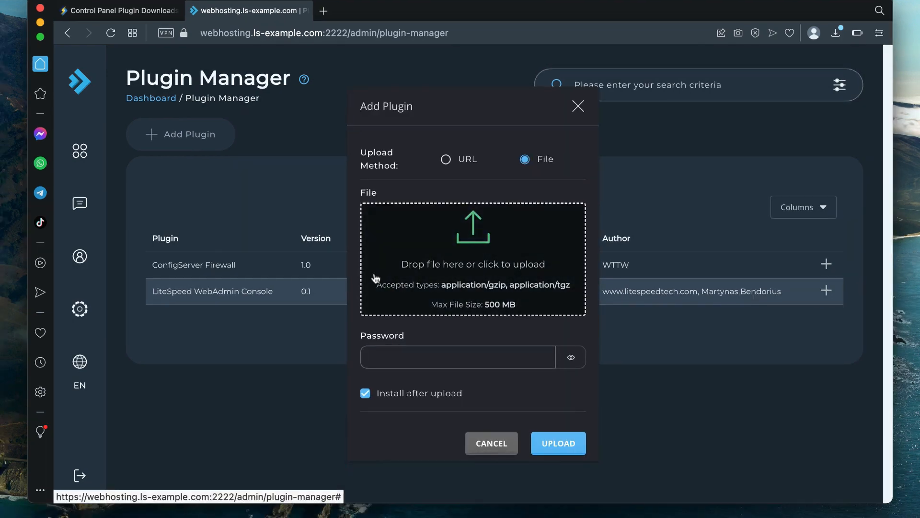
{"action": "left_click", "coordinate": [473, 258]}
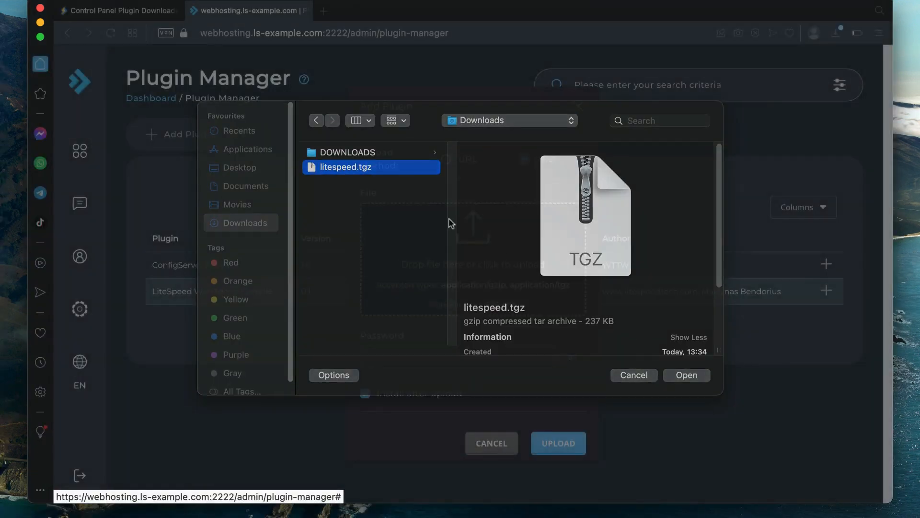
{"action": "left_click", "coordinate": [686, 375]}
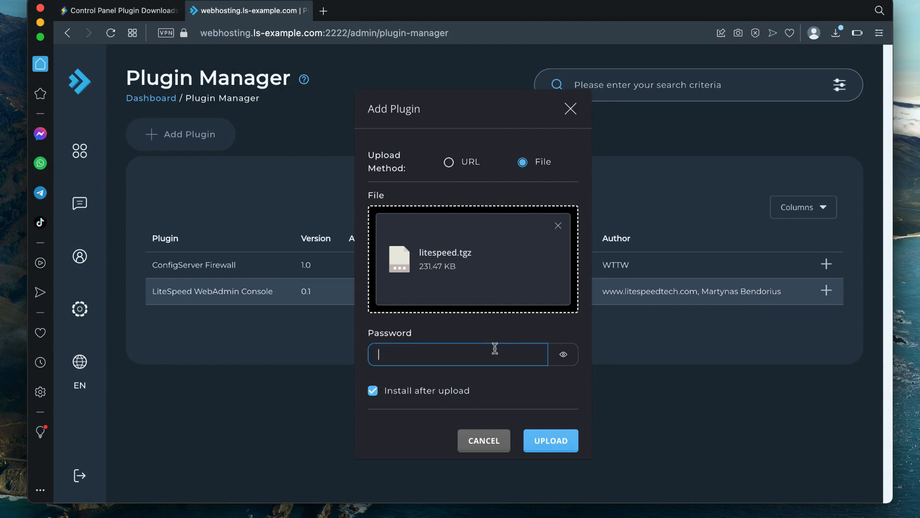
{"action": "type", "text": "password"}
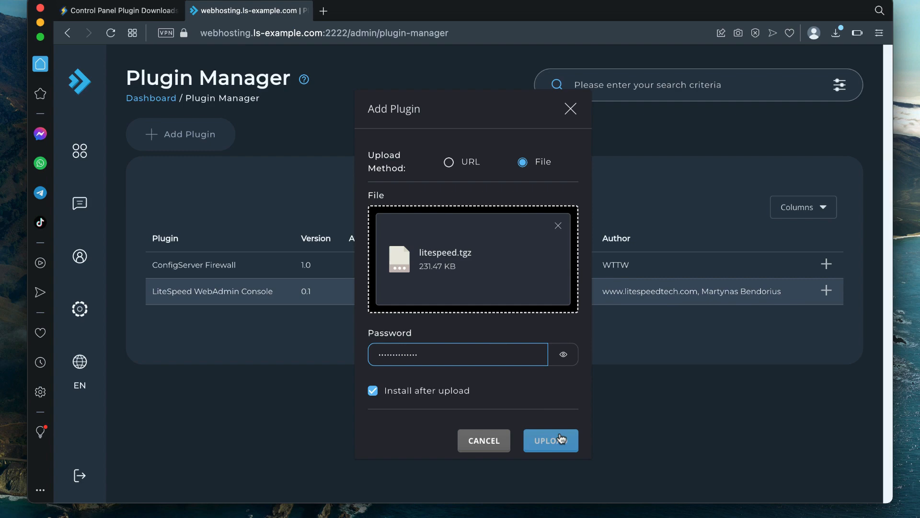
{"action": "left_click", "coordinate": [550, 440]}
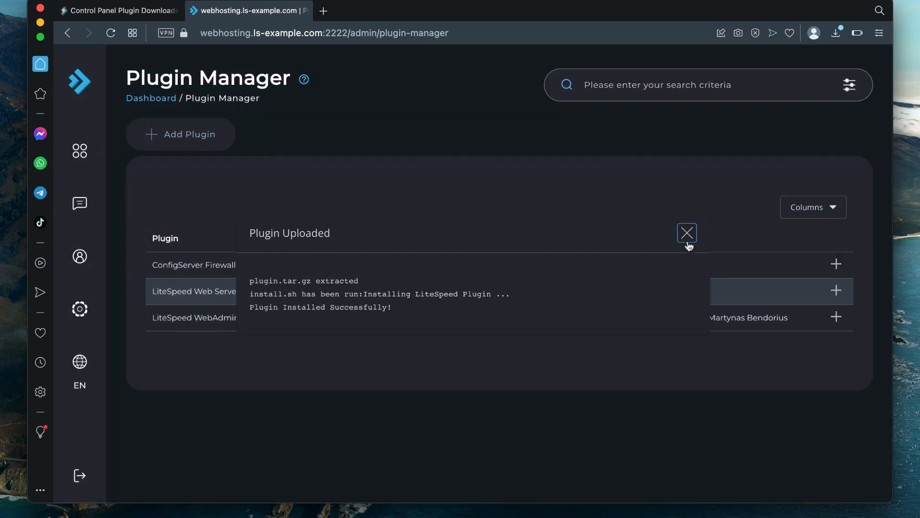
{"action": "left_click", "coordinate": [686, 232]}
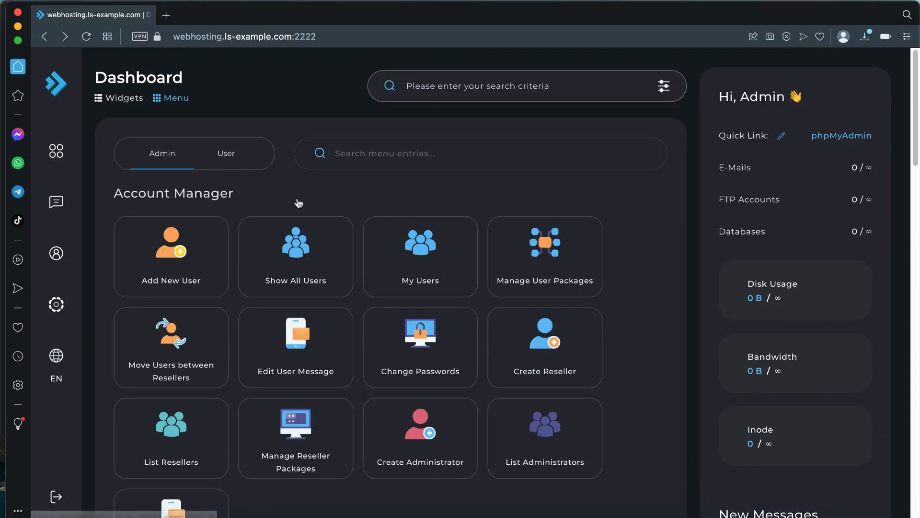
{"action": "scroll", "scroll_direction": "down", "scroll_amount": 3}
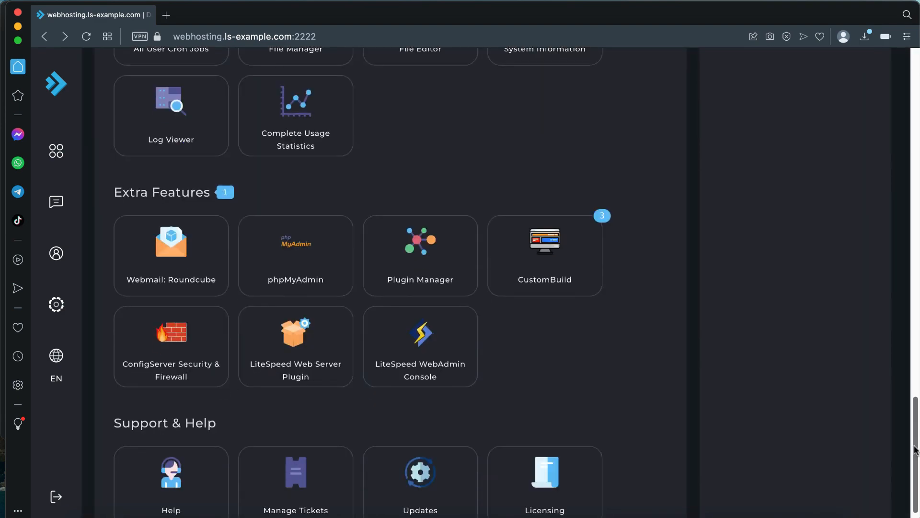
Step: Set the missing cache roots: server level /home/lscache/ and VHost level lscache*
{"action": "left_click", "coordinate": [296, 346]}
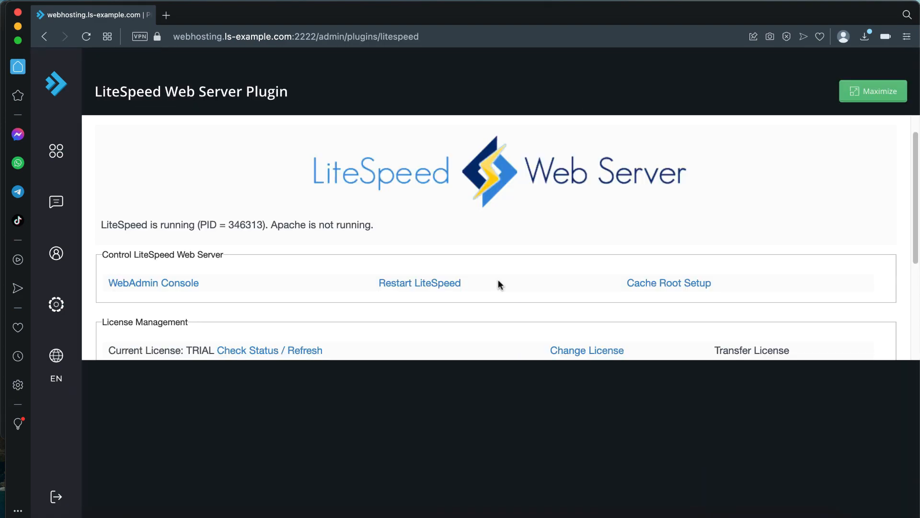
{"action": "scroll", "scroll_direction": "down", "scroll_amount": 3}
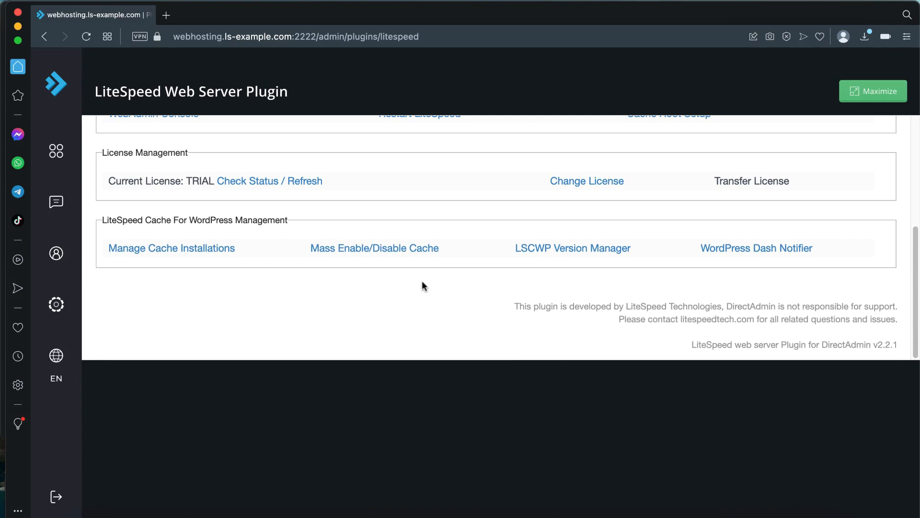
{"action": "left_click", "coordinate": [172, 247]}
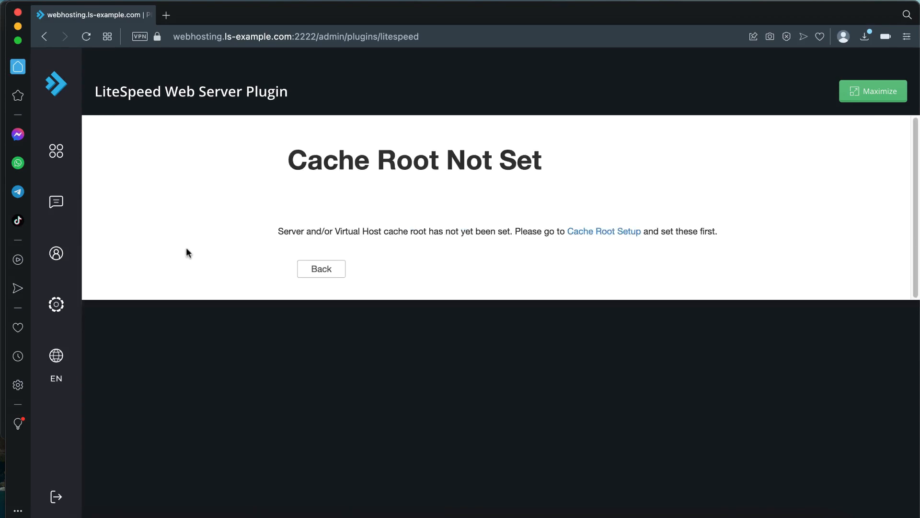
{"action": "left_click", "coordinate": [603, 231]}
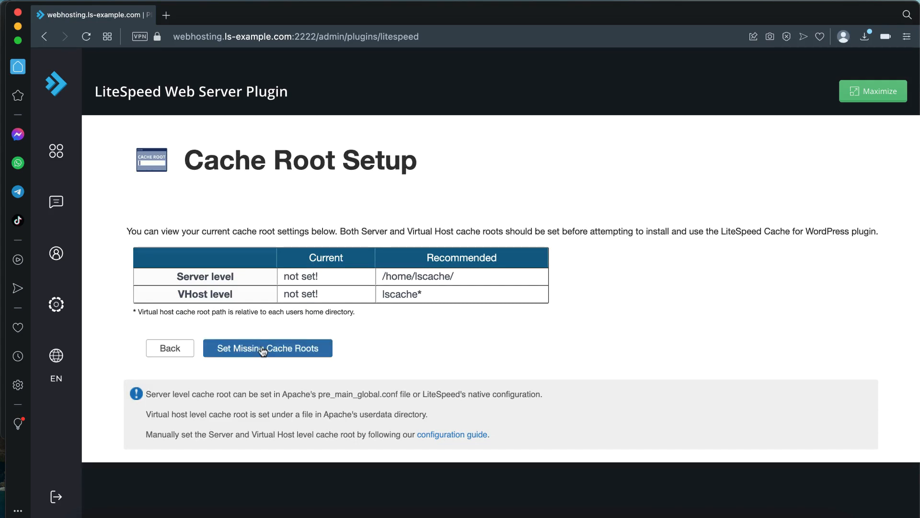
{"action": "left_click", "coordinate": [267, 347]}
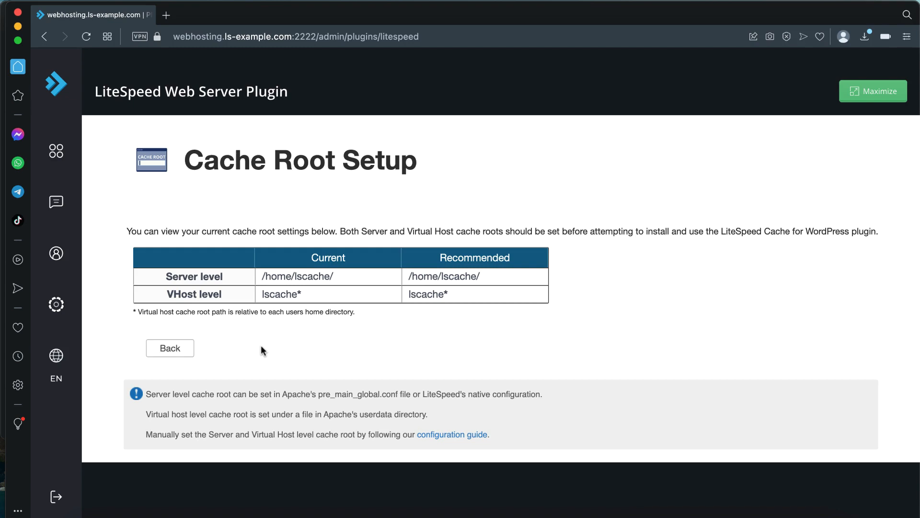
{"action": "left_click", "coordinate": [170, 348]}
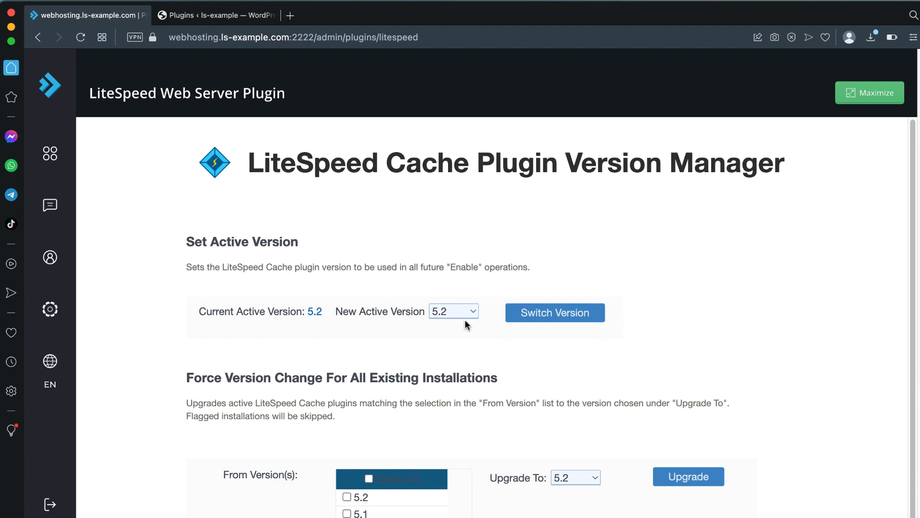
Step: Keep 5.2 as the active LiteSpeed Cache version and go to the WordPress cache installations list
{"action": "left_click", "coordinate": [453, 311]}
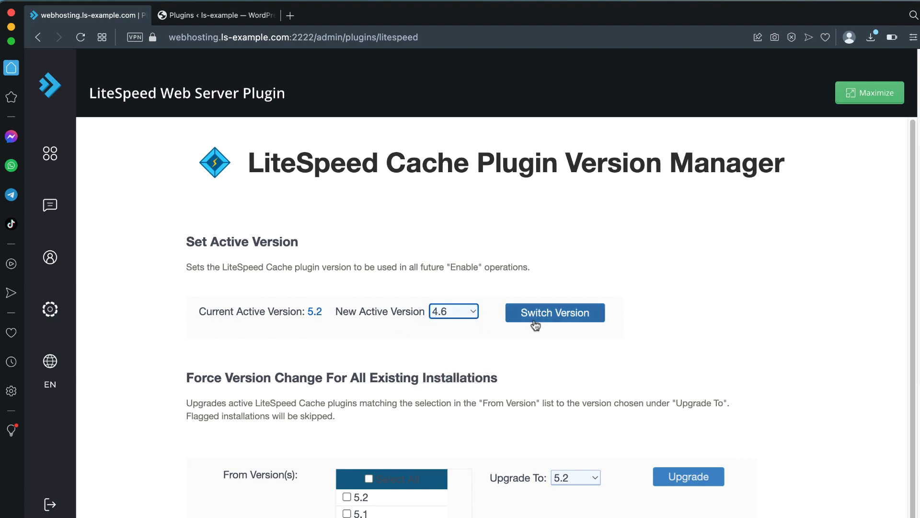
{"action": "left_click", "coordinate": [453, 310]}
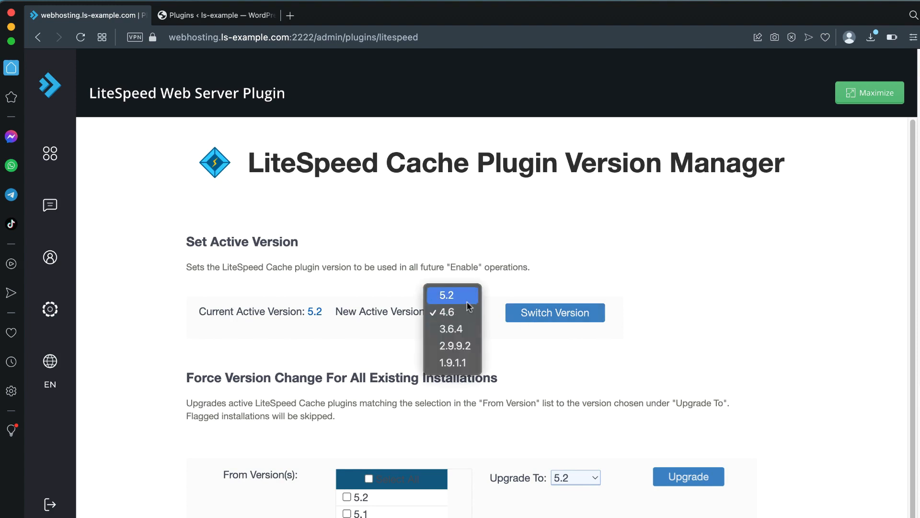
{"action": "left_click", "coordinate": [447, 295]}
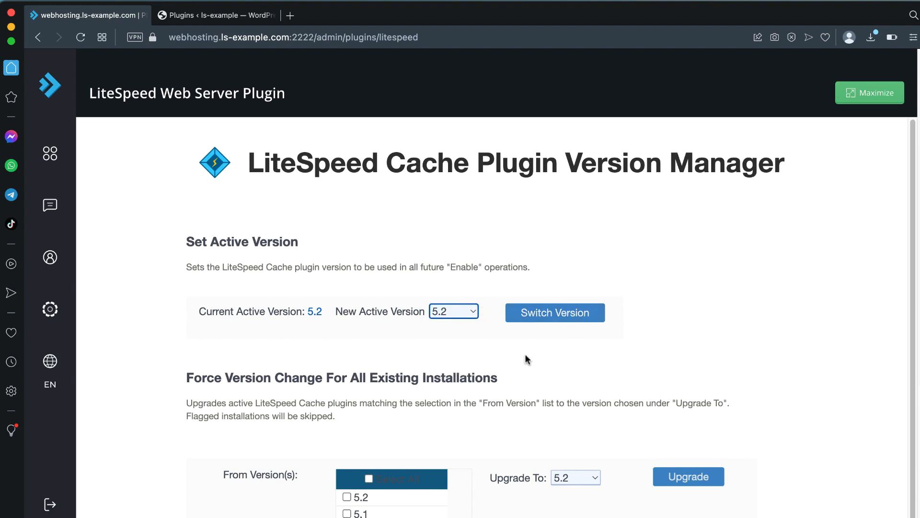
{"action": "scroll", "scroll_direction": "down", "scroll_amount": 3}
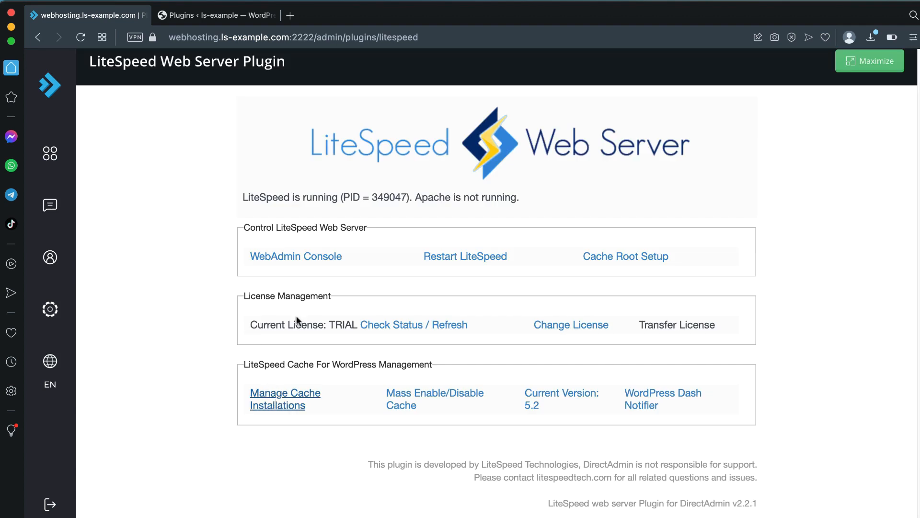
{"action": "left_click", "coordinate": [286, 399]}
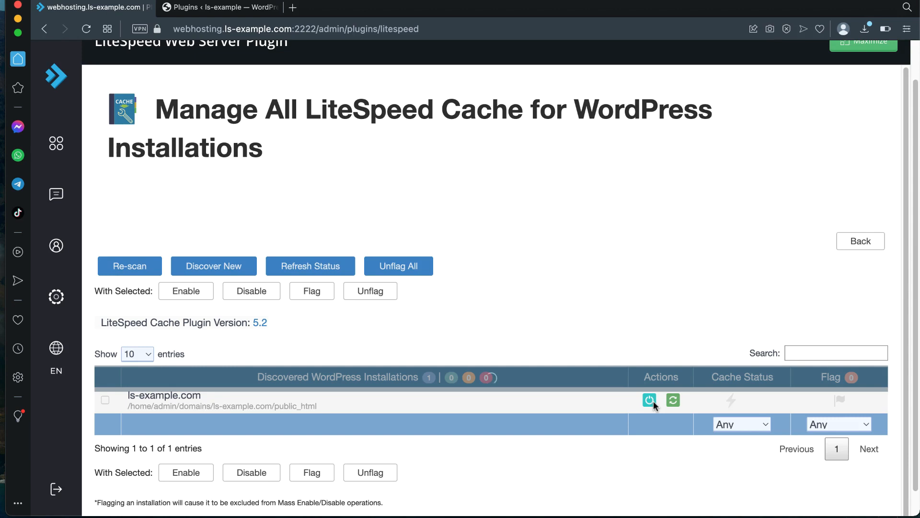
Step: Mass-enable LiteSpeed Cache on all unflagged WordPress installations, including ls-example.com, and confirm
{"action": "left_click", "coordinate": [649, 401]}
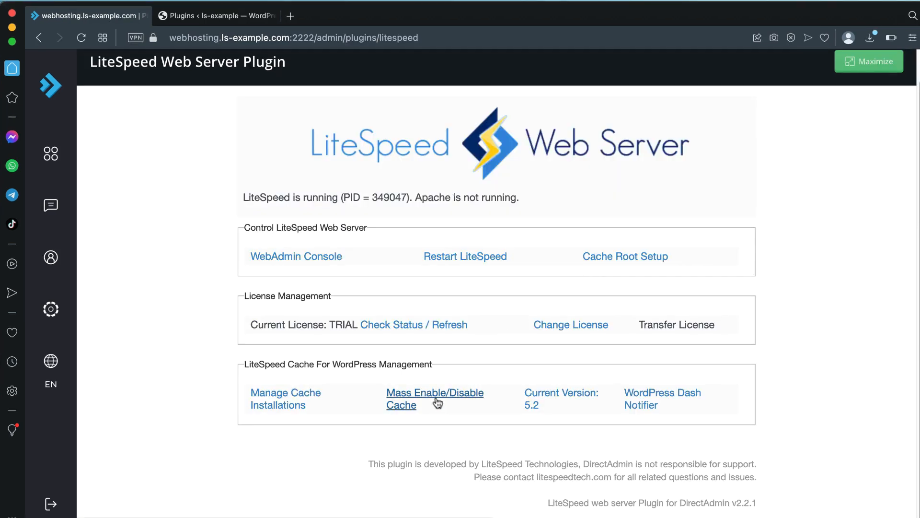
{"action": "left_click", "coordinate": [435, 392]}
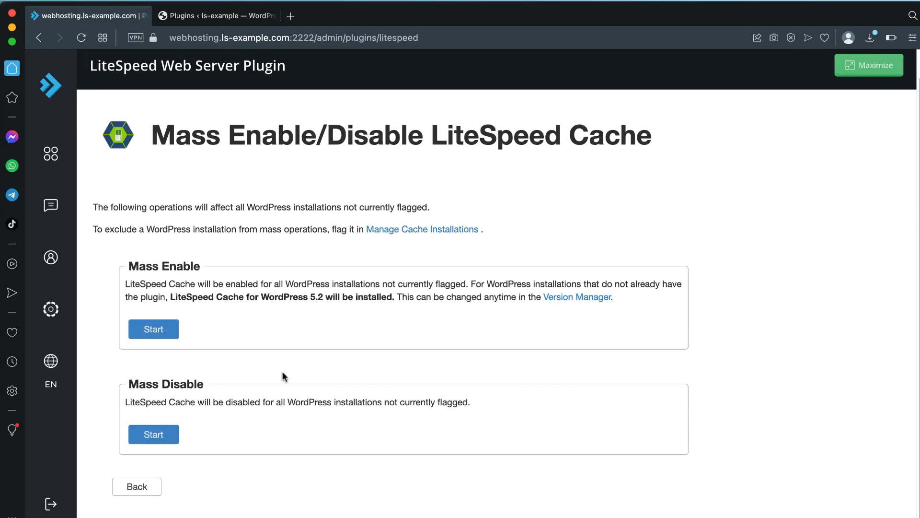
{"action": "left_click", "coordinate": [154, 329]}
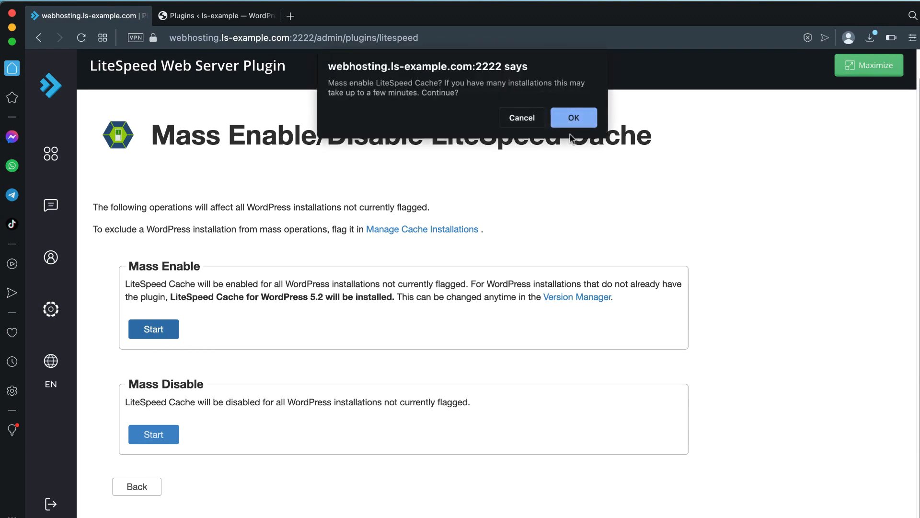
{"action": "left_click", "coordinate": [573, 117]}
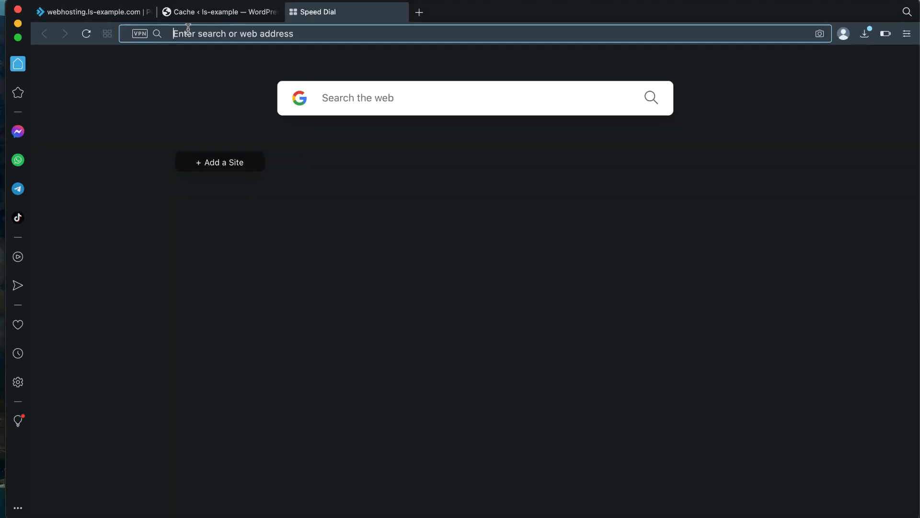
Step: Run check.lscache.io on ls-example.com and view the LSCache supported / cache hit report
{"action": "type", "text": "https://check.lscache.io"}
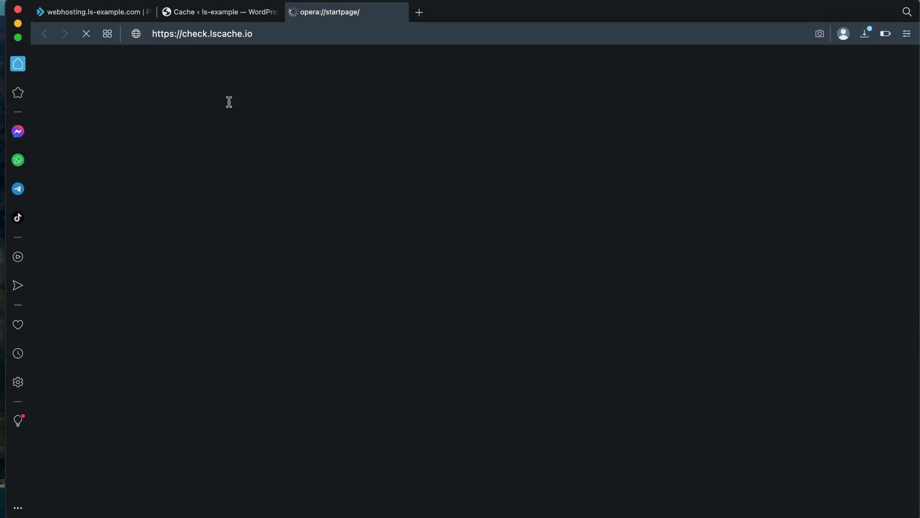
{"action": "type", "text": "ls"}
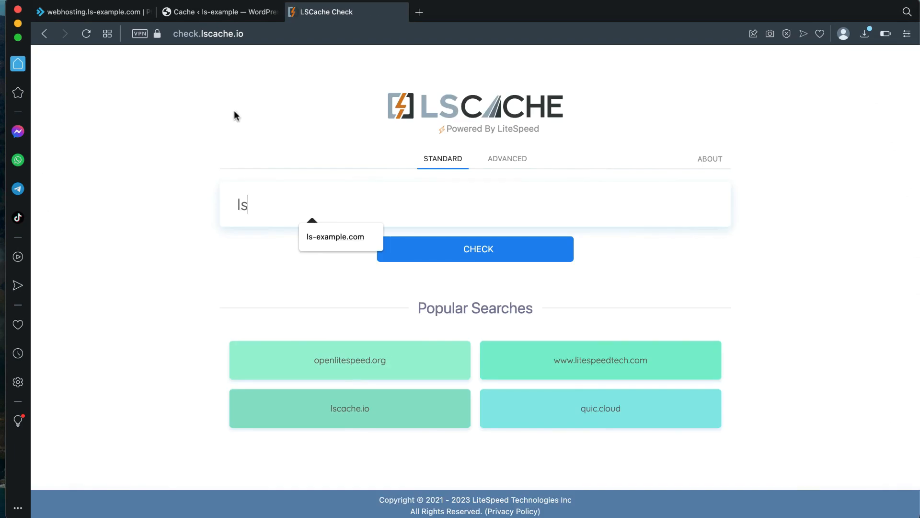
{"action": "left_click", "coordinate": [474, 249]}
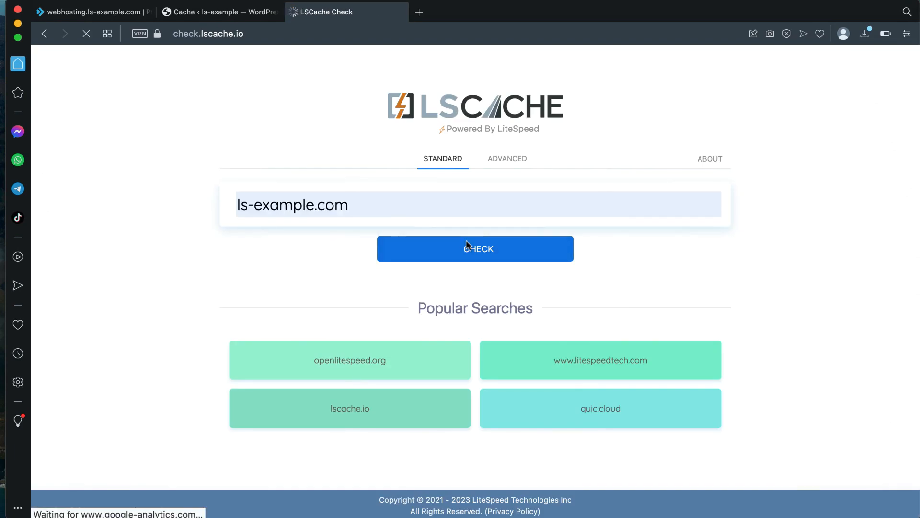
{"action": "left_click", "coordinate": [474, 248]}
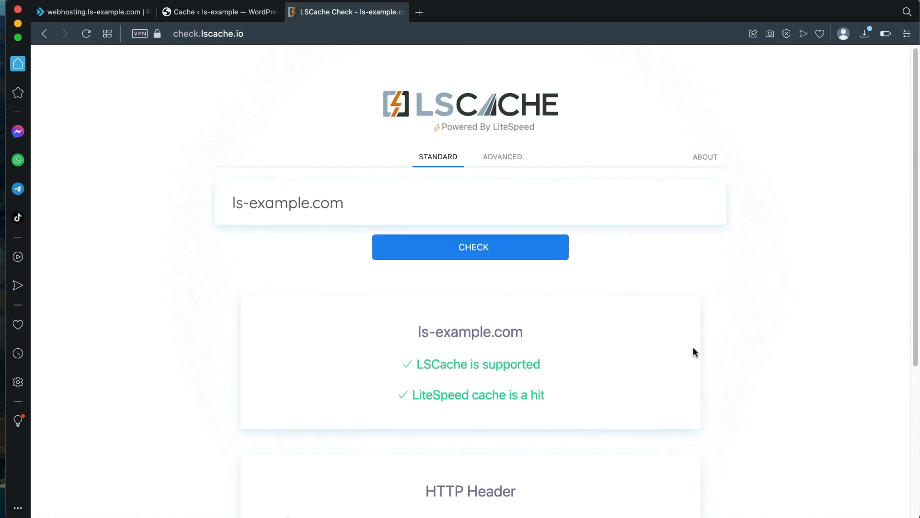
{"action": "scroll", "scroll_direction": "down", "scroll_amount": 3}
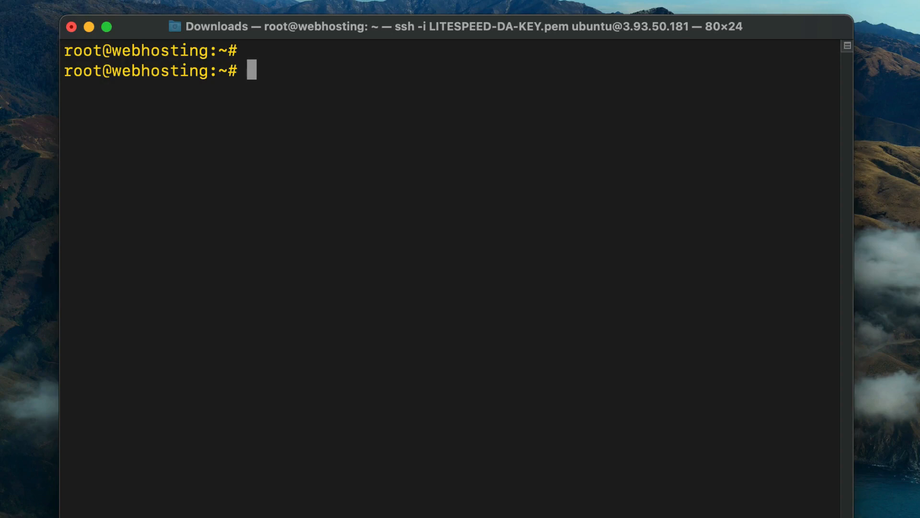
Step: Enter /usr/local/lsws/admin/misc/cp_switch_ws.sh with lsws as its argument in place of apache
{"action": "type", "text": "/usr"}
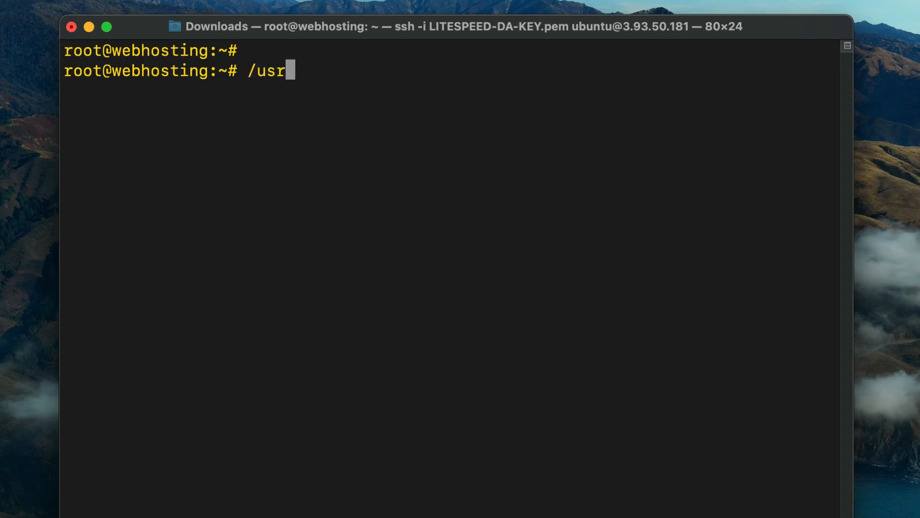
{"action": "type", "text": "/local/lsws/ad"}
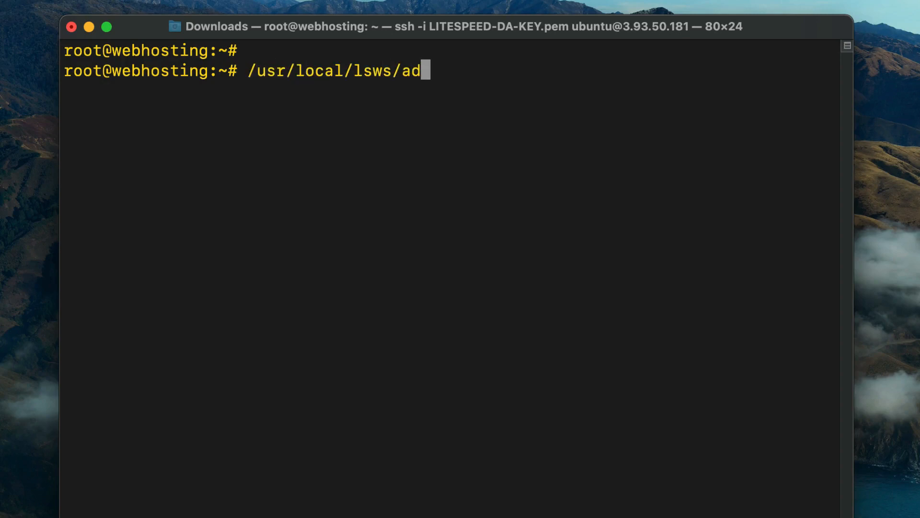
{"action": "type", "text": "min/misc/"}
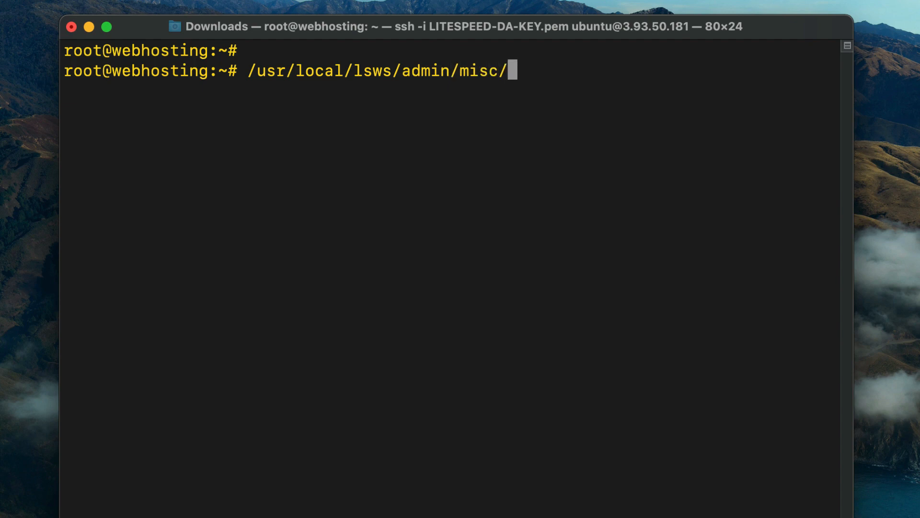
{"action": "type", "text": "cp_switch_ws.sh apache"}
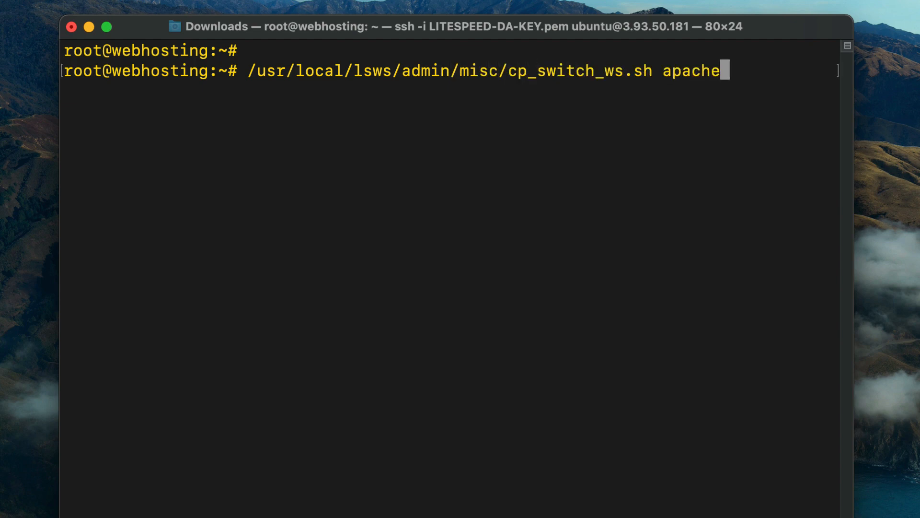
{"action": "key", "text": "Backspace"}
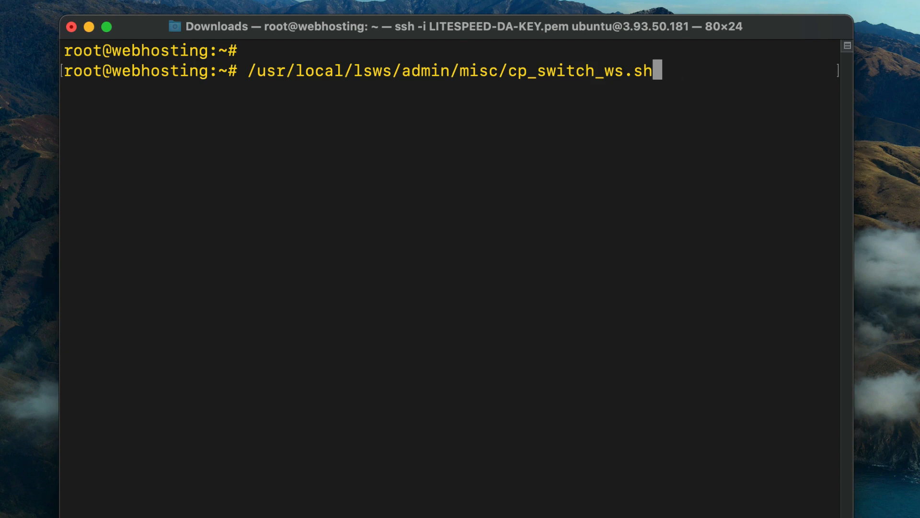
{"action": "type", "text": "lsws"}
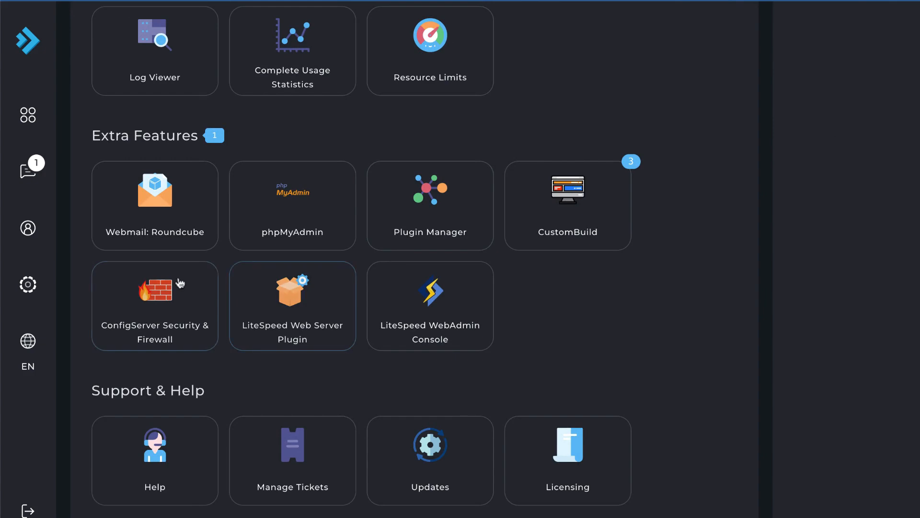
Step: In CSF's Firewall Configuration, append ,7080 to the TCP_IN incoming ports list
{"action": "left_click", "coordinate": [154, 304]}
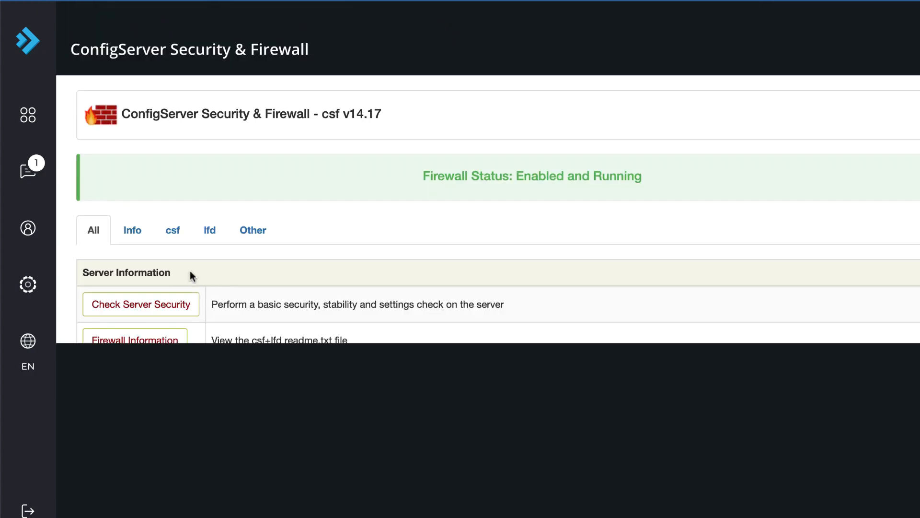
{"action": "left_click", "coordinate": [171, 229]}
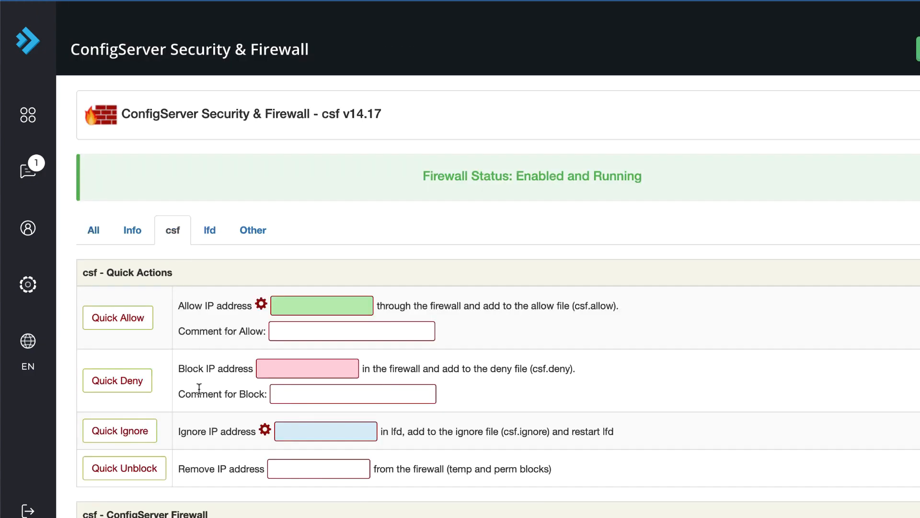
{"action": "scroll", "scroll_direction": "down", "scroll_amount": 3}
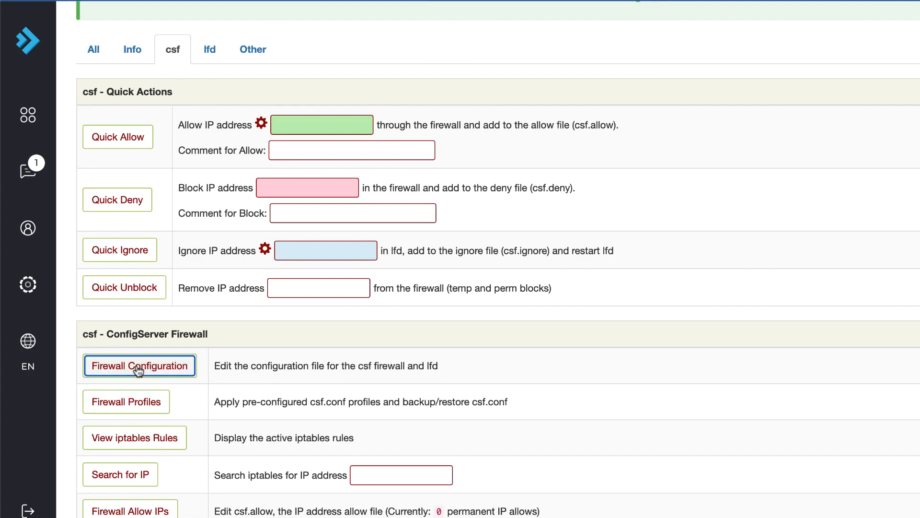
{"action": "left_click", "coordinate": [140, 365]}
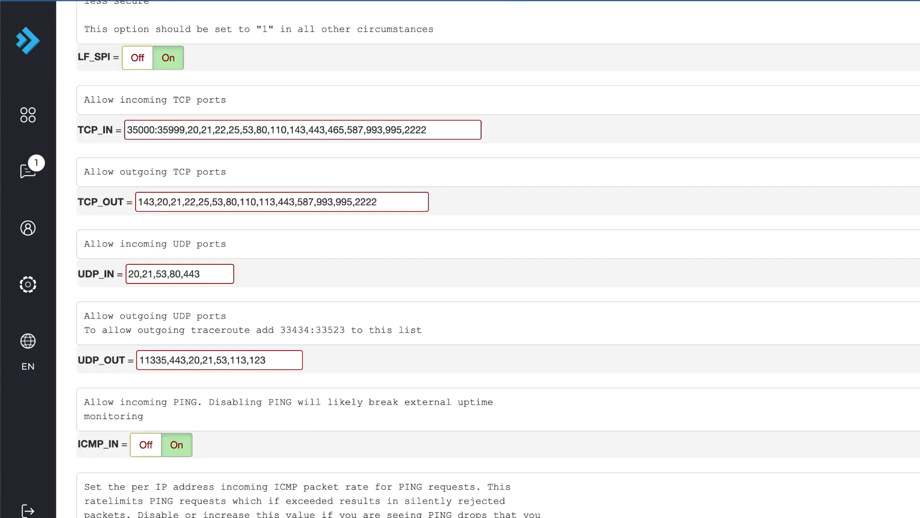
{"action": "type", "text": ",7080"}
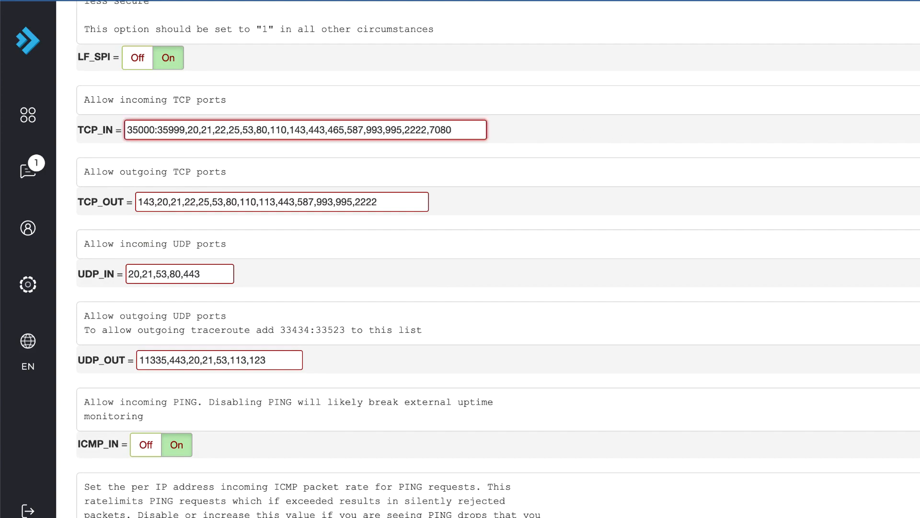